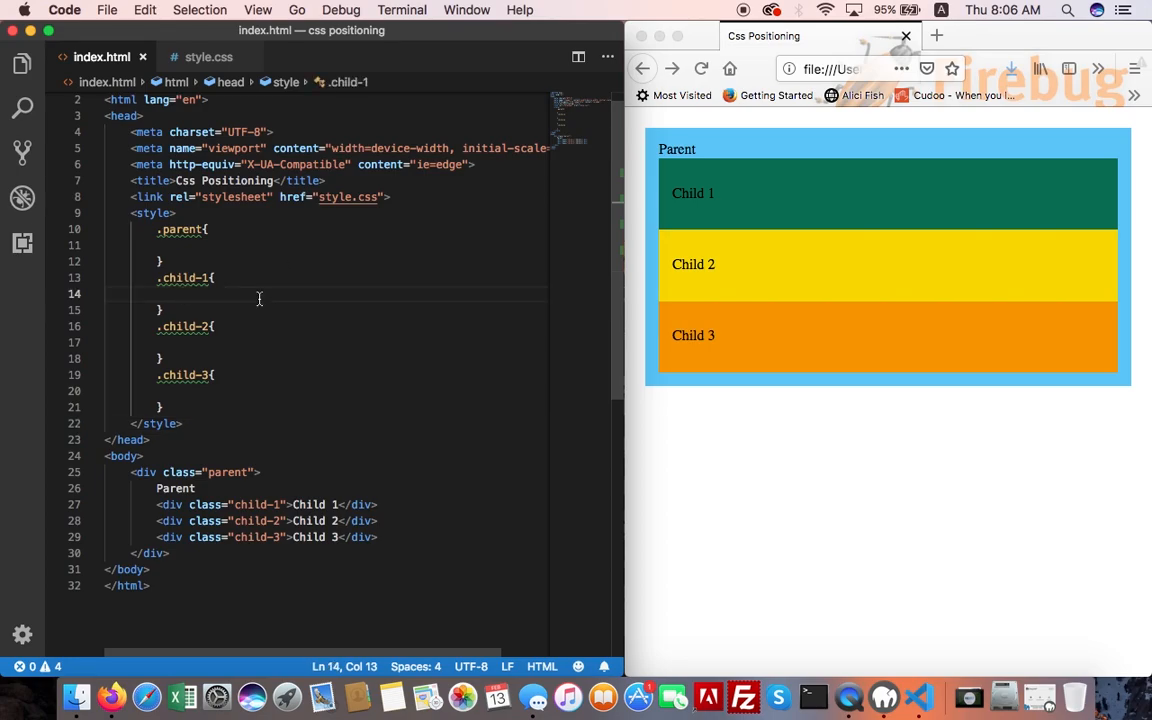
Step: Add 'position: static' to the .child-1 rule before switching it to relative
type("position")
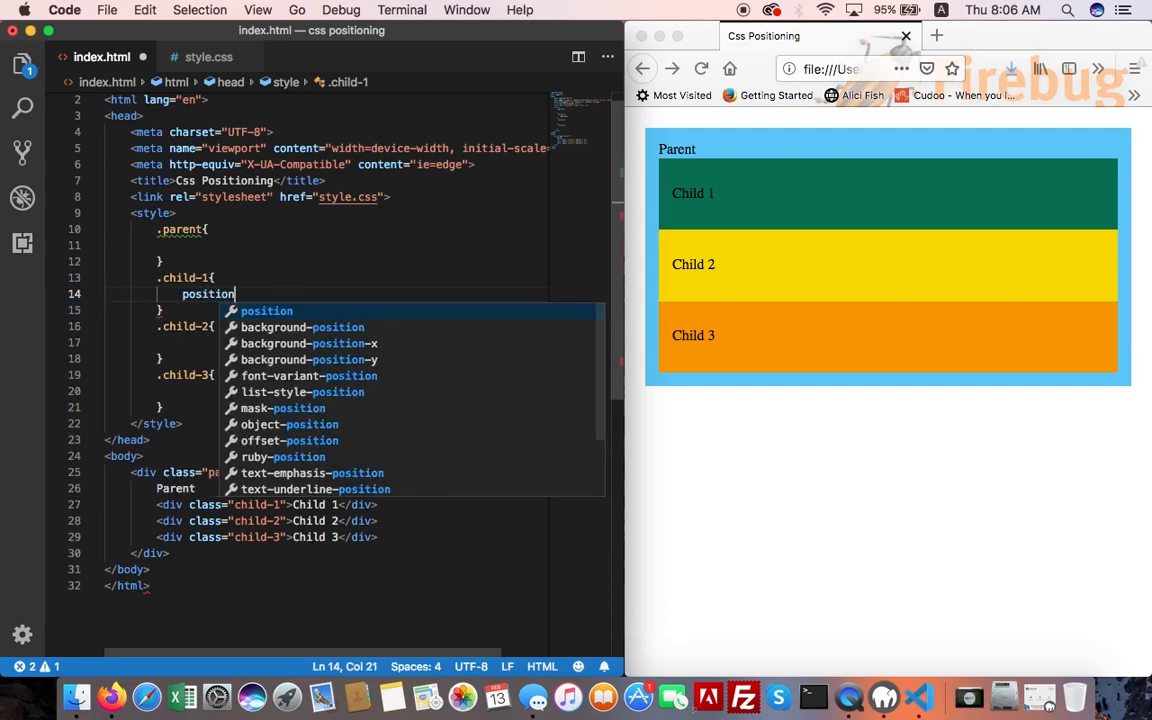
type(": s")
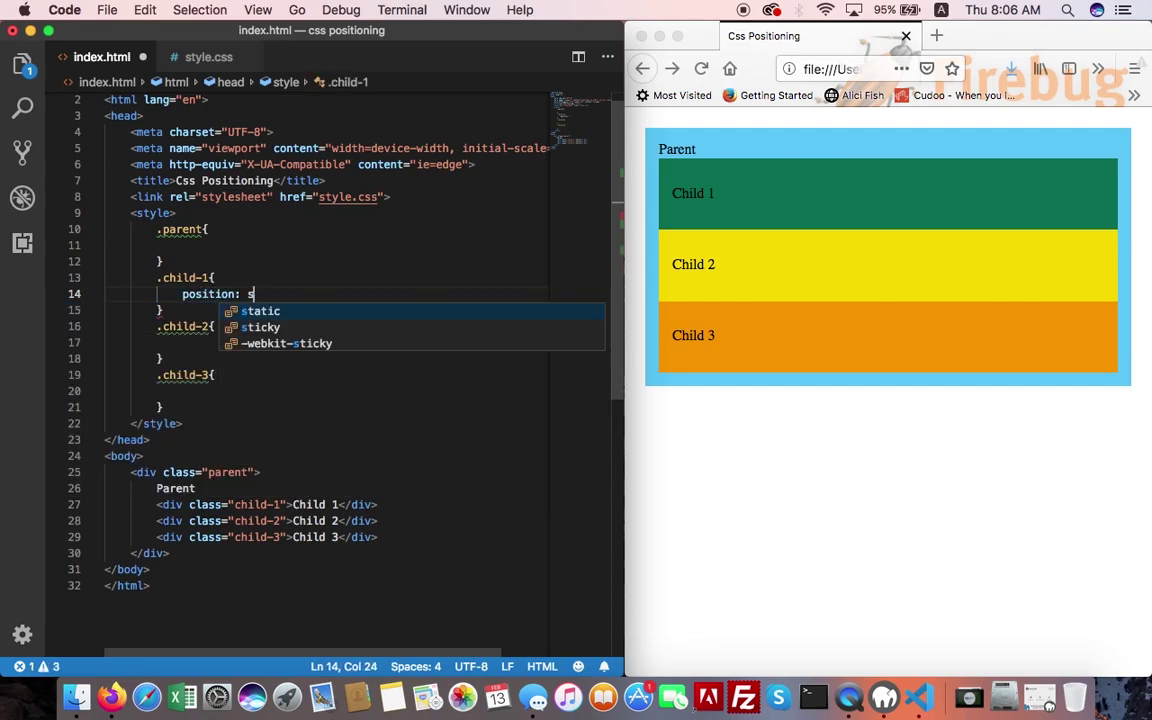
type("tatic")
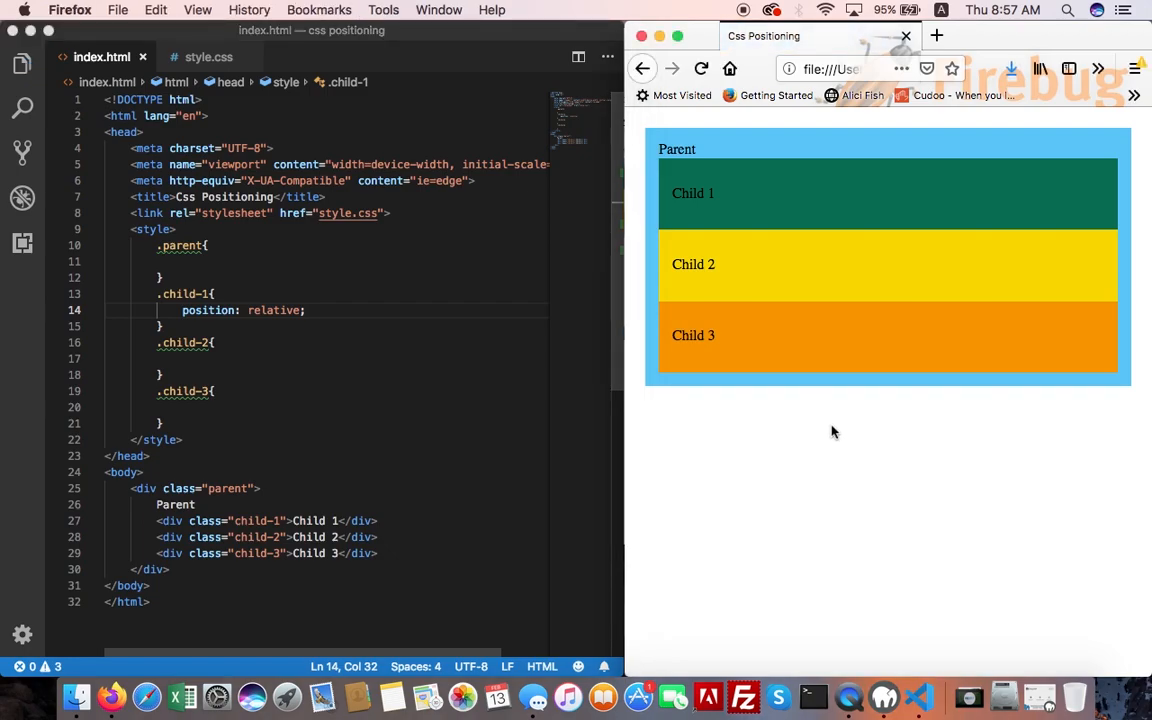
mouse_move(680, 400)
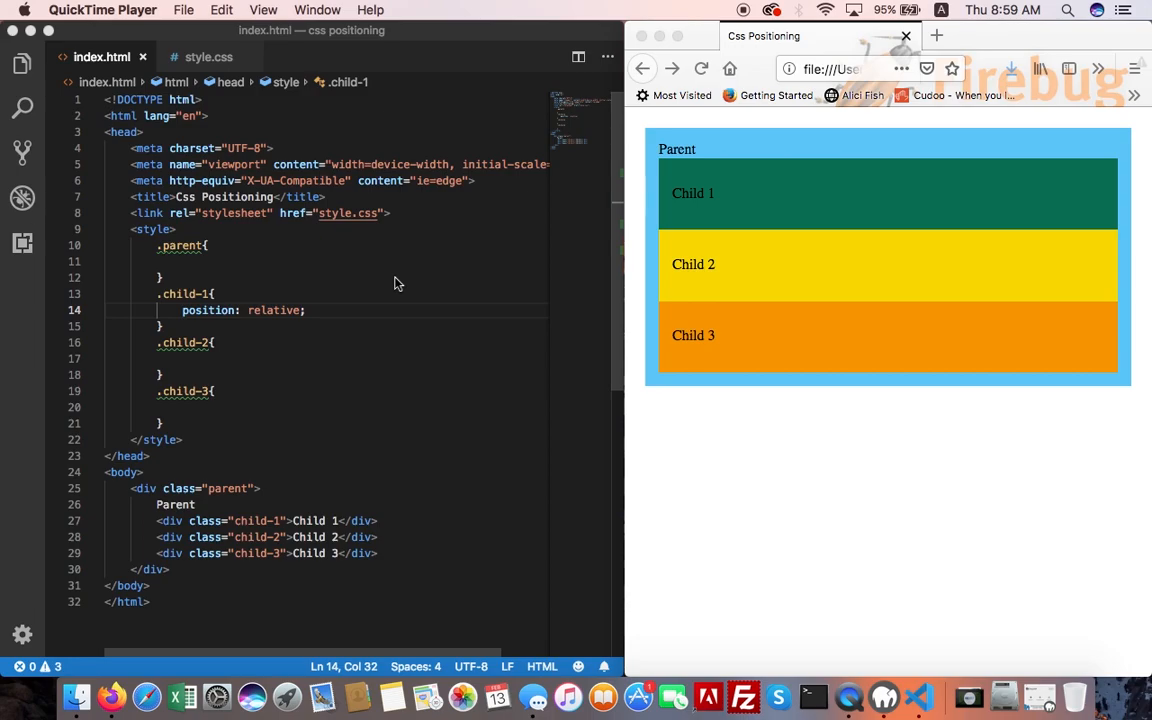
mouse_move(744, 12)
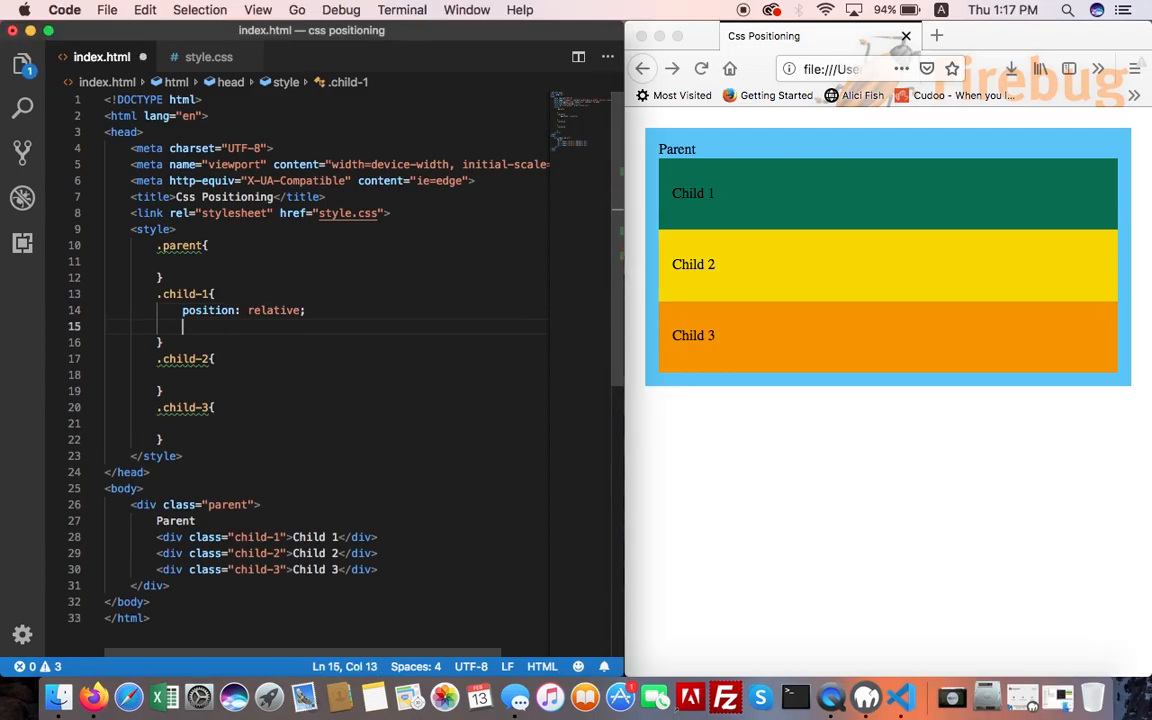
Step: Add 'left: 25px;' and 'top: 10px;' to .child-1, shifting Child 1 right and down
type("left:")
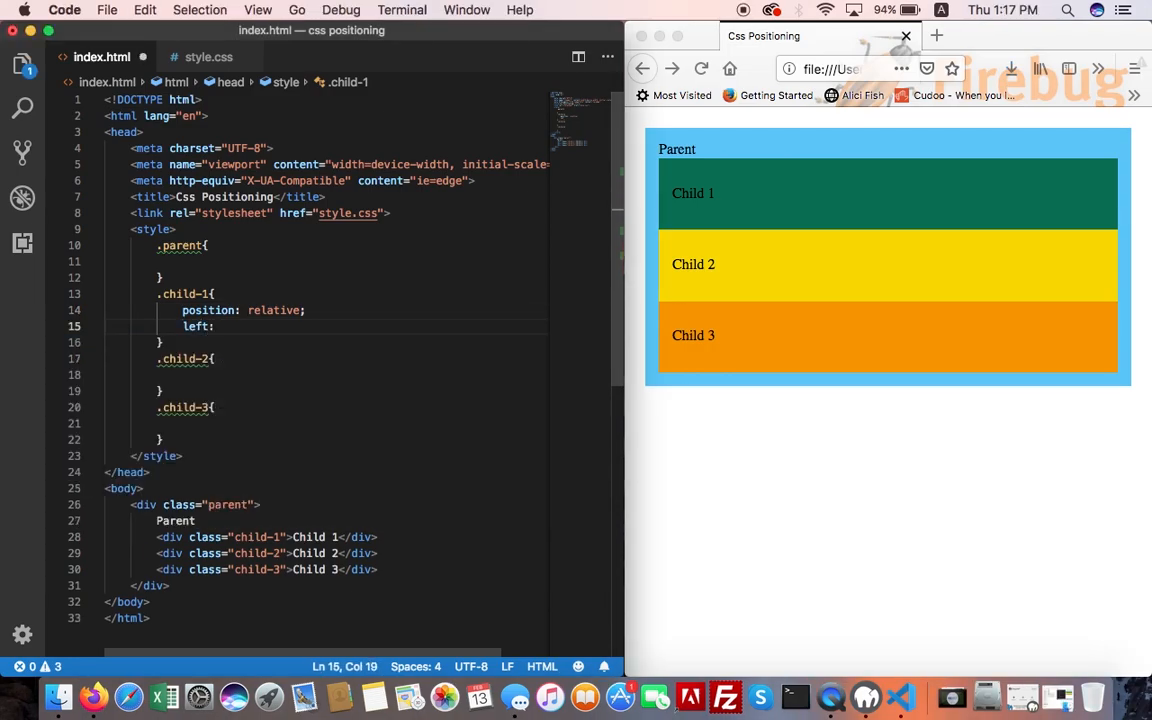
type("25px;")
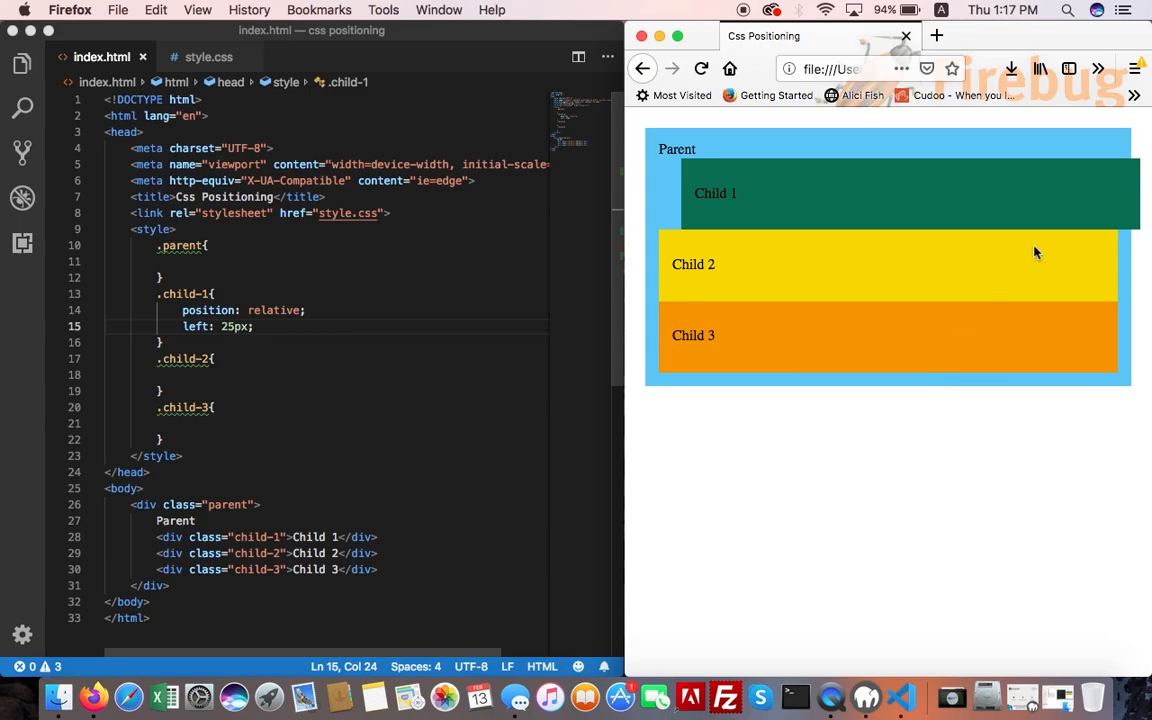
mouse_move(738, 10)
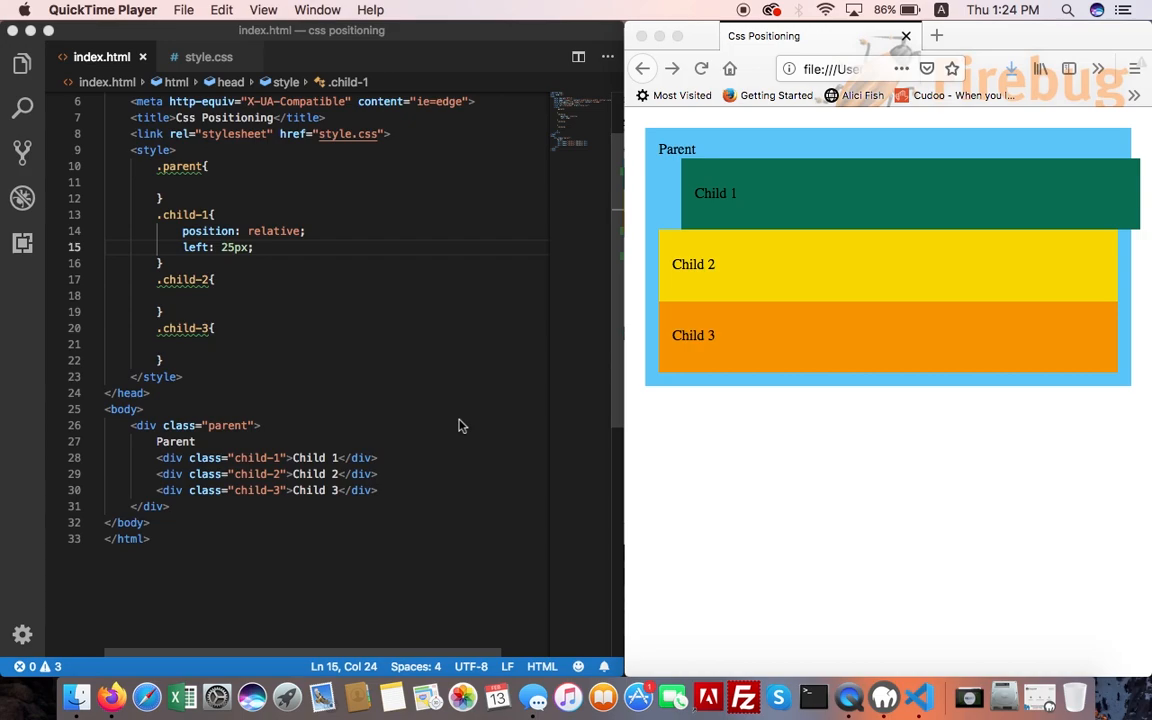
mouse_move(324, 252)
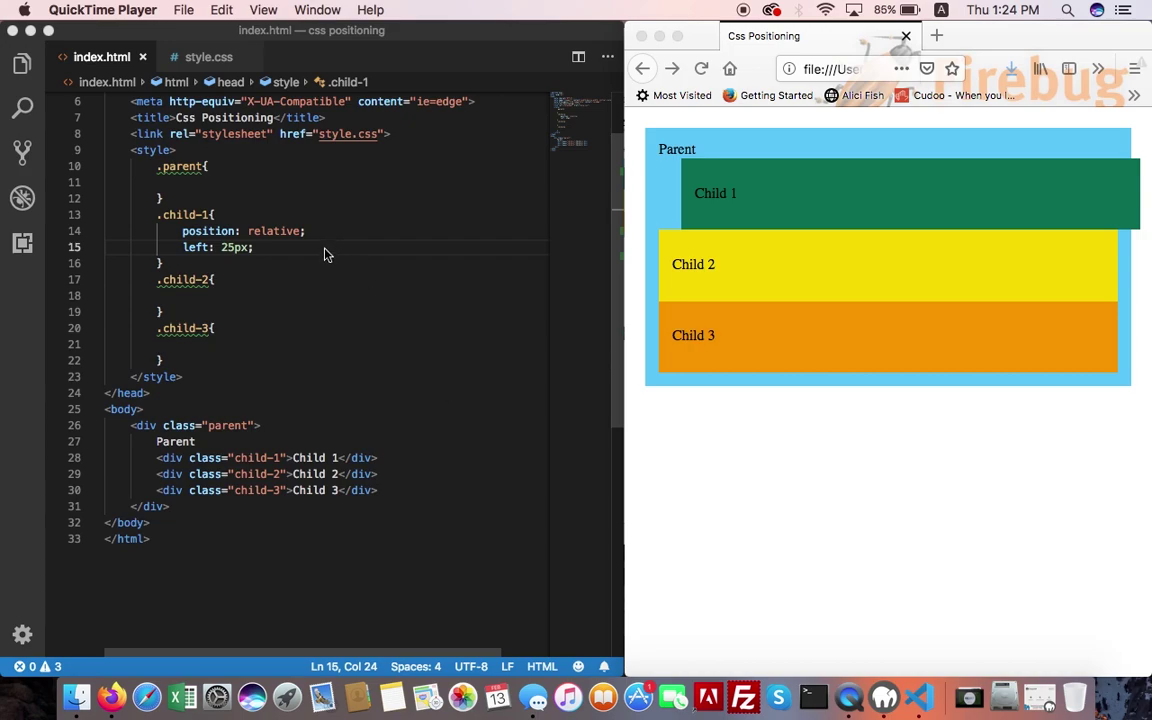
type("to")
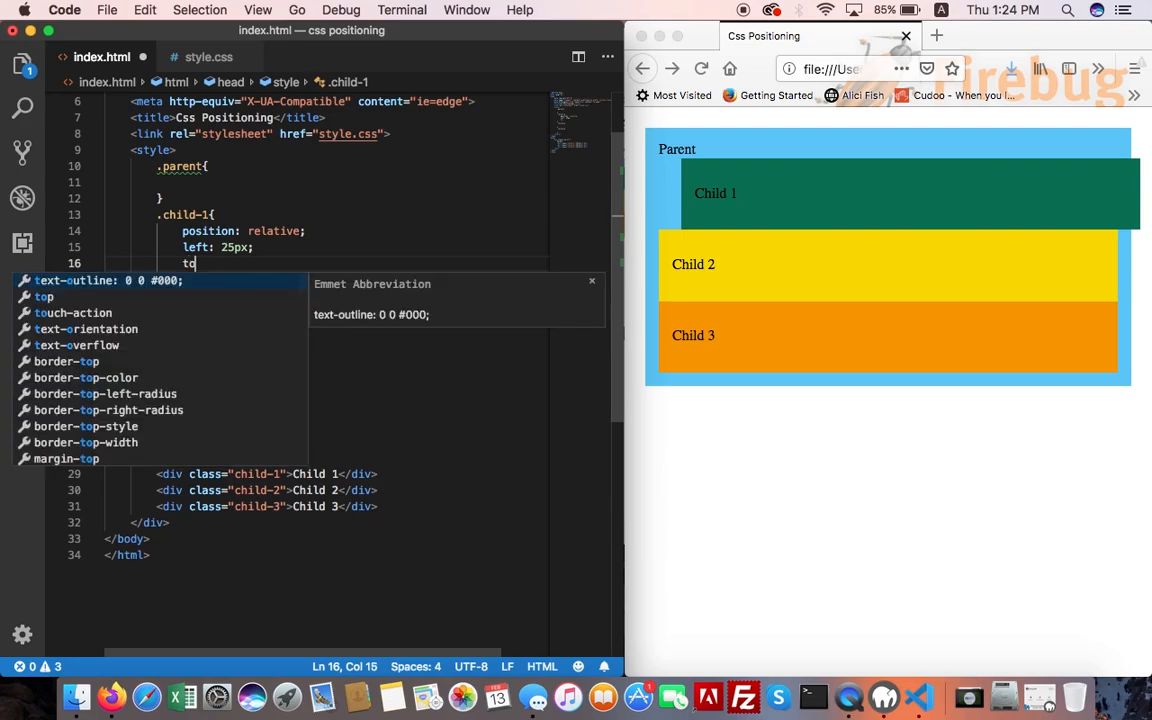
type("p:0")
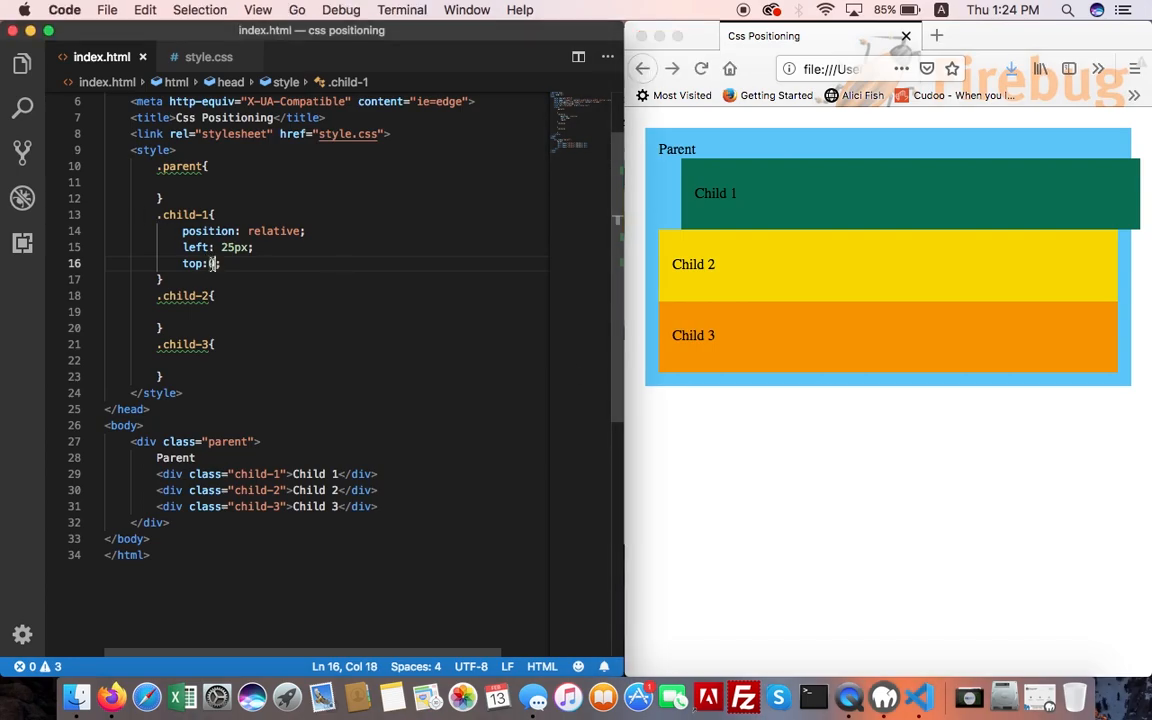
type("10px;")
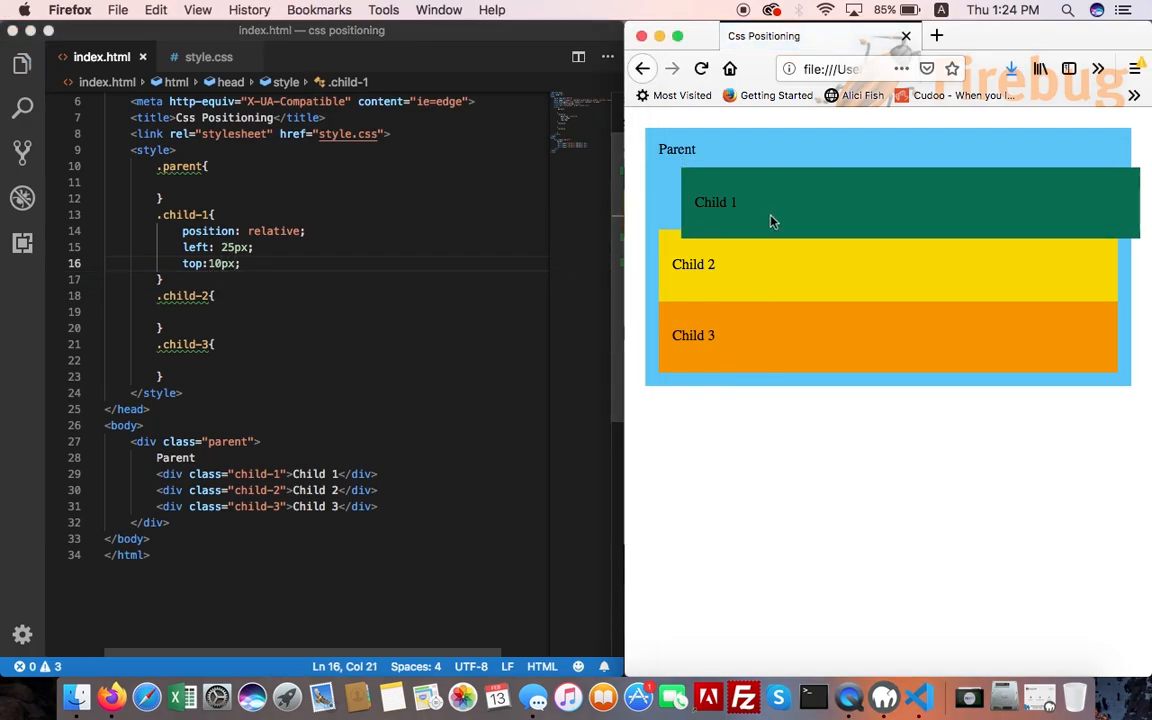
mouse_move(772, 272)
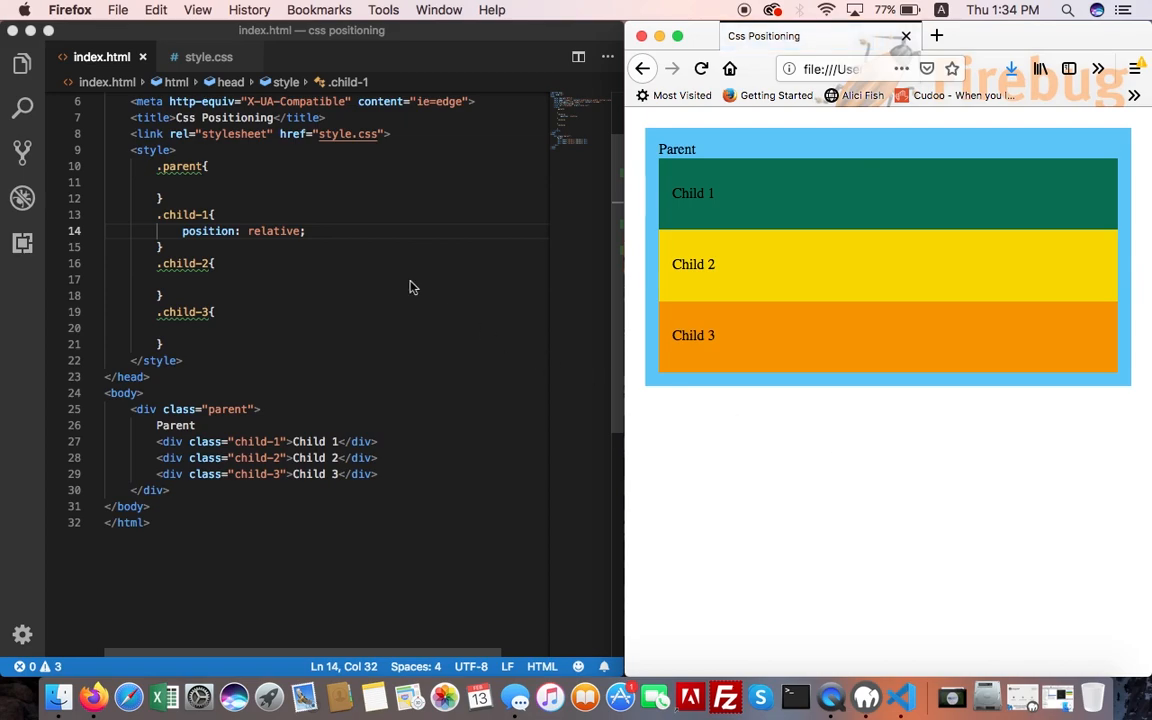
Step: Replace relative with 'position: absolute' in the .child-1 rule
double_click(272, 232)
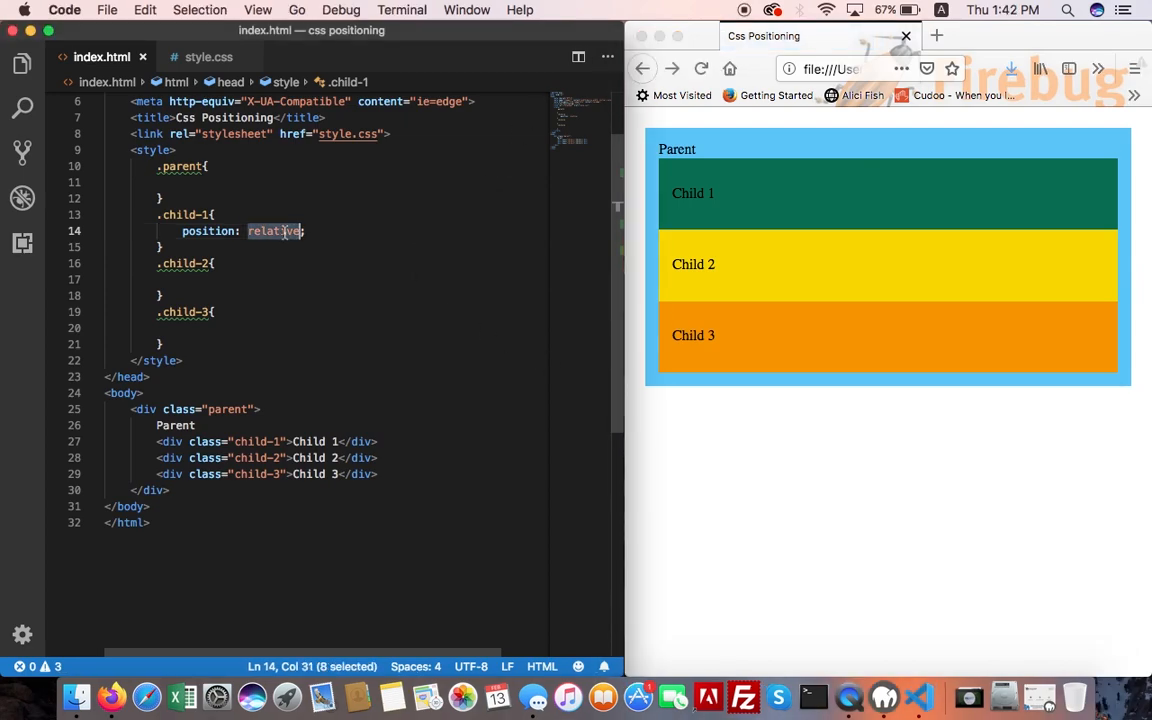
type("absolu")
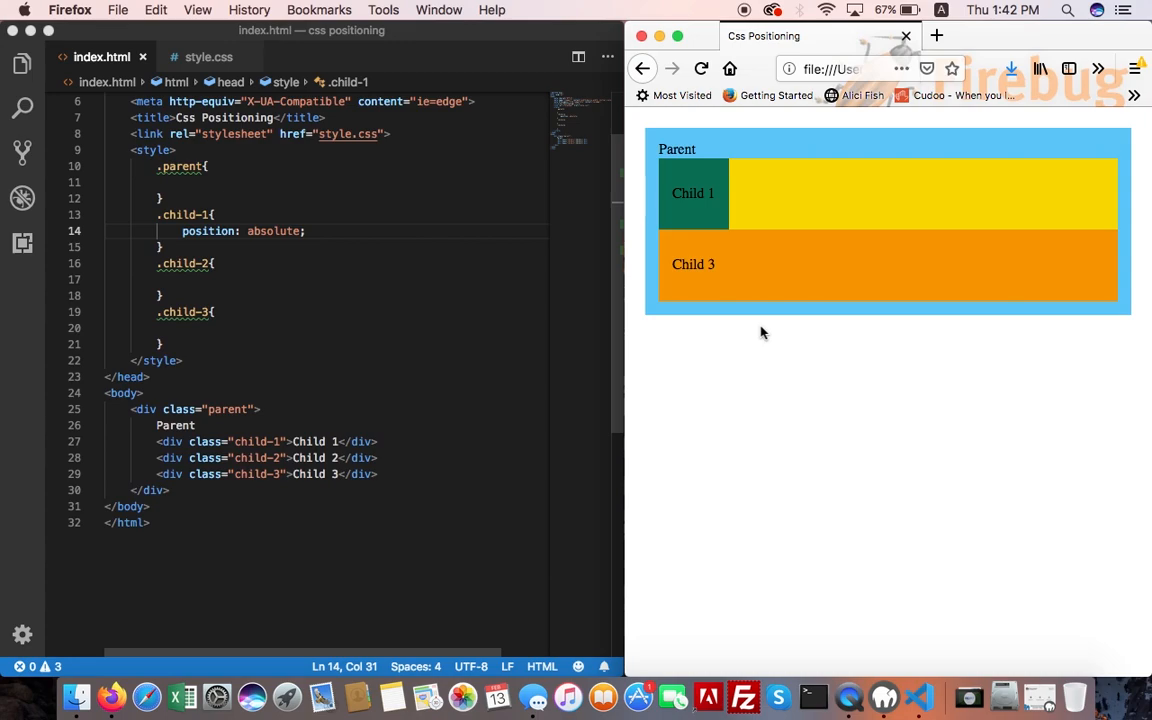
left_click(392, 232)
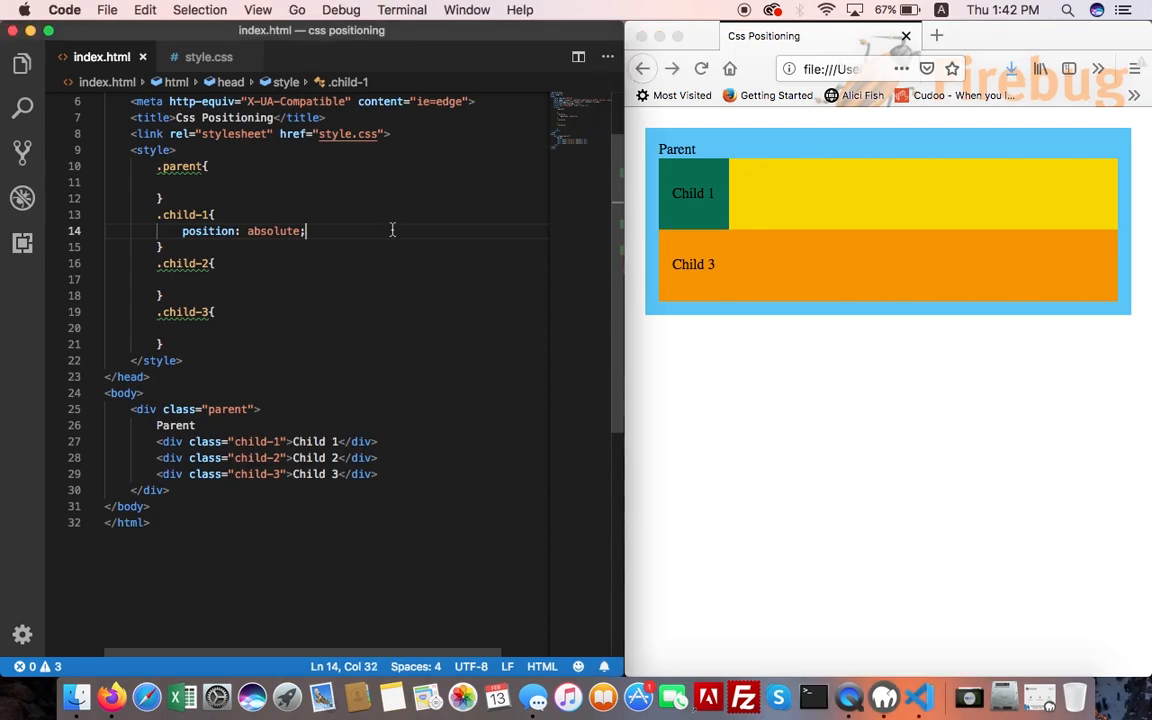
key("Enter")
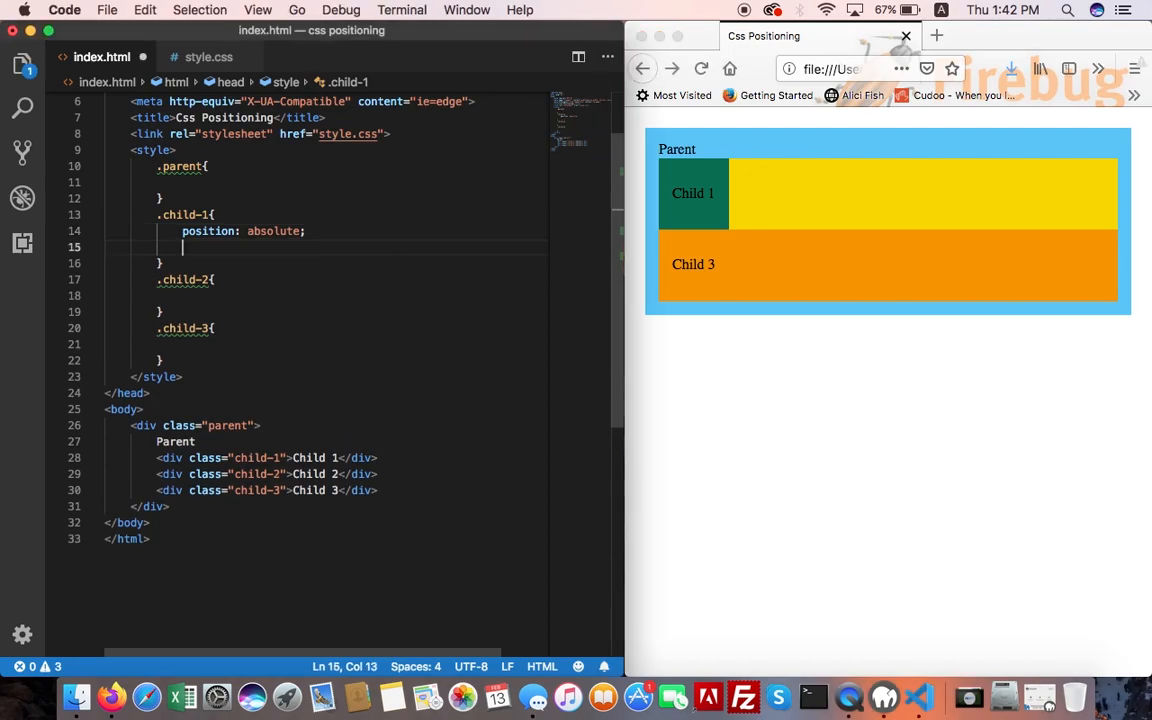
Step: Add 'top: 0;' and 'left: 0;' so Child 1 sits at the page's top-left corner
type("top:")
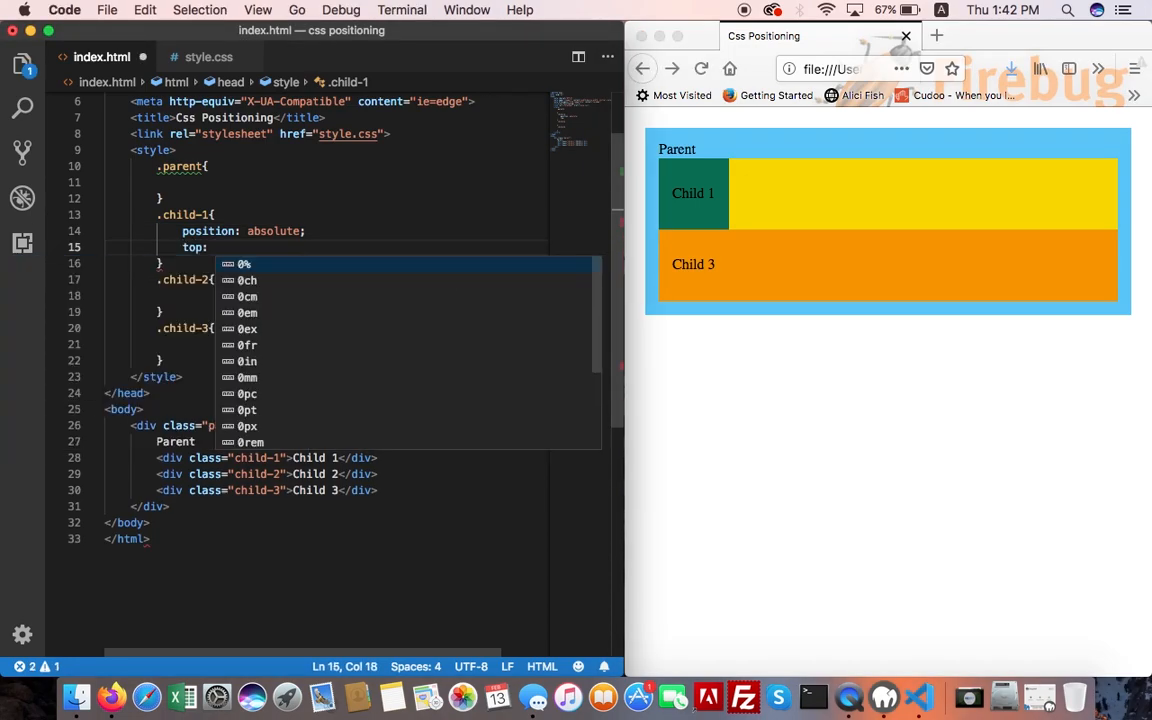
type("0;")
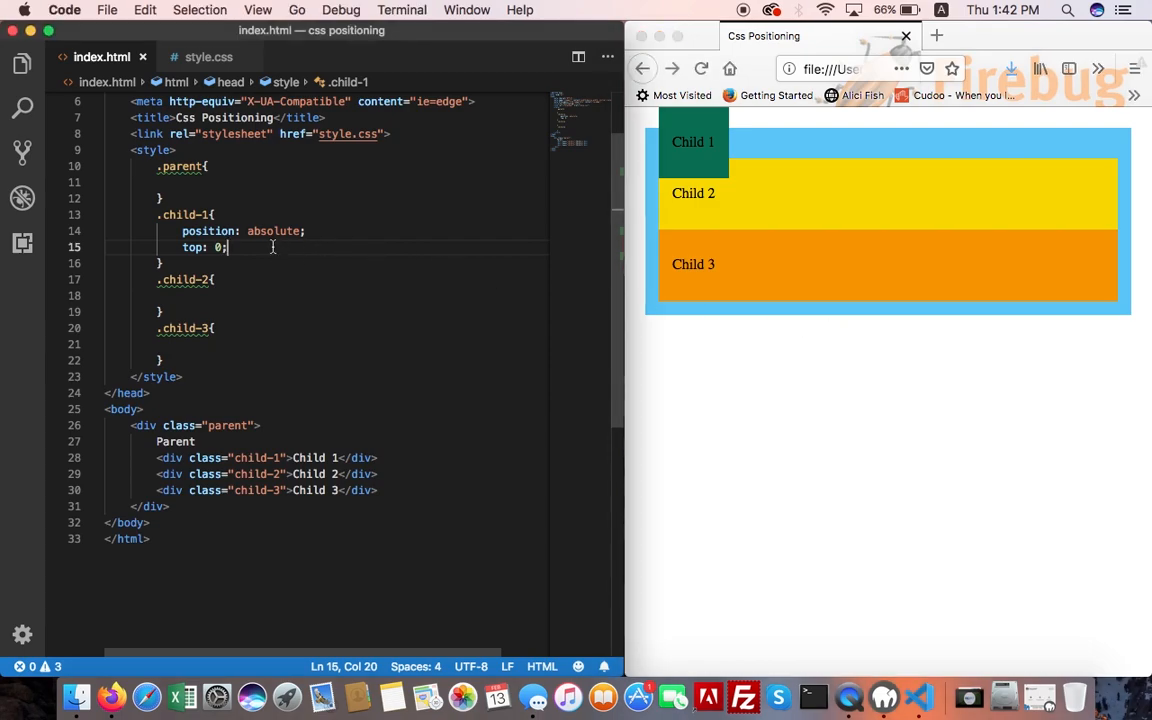
type("left: 0")
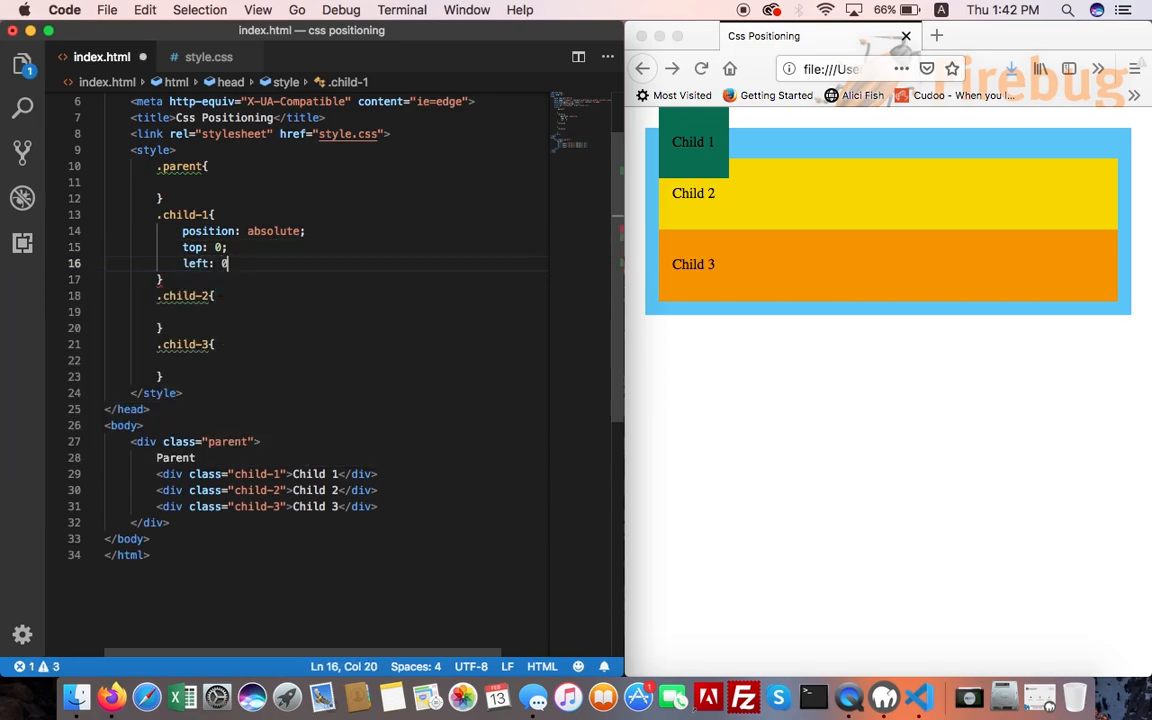
type(";")
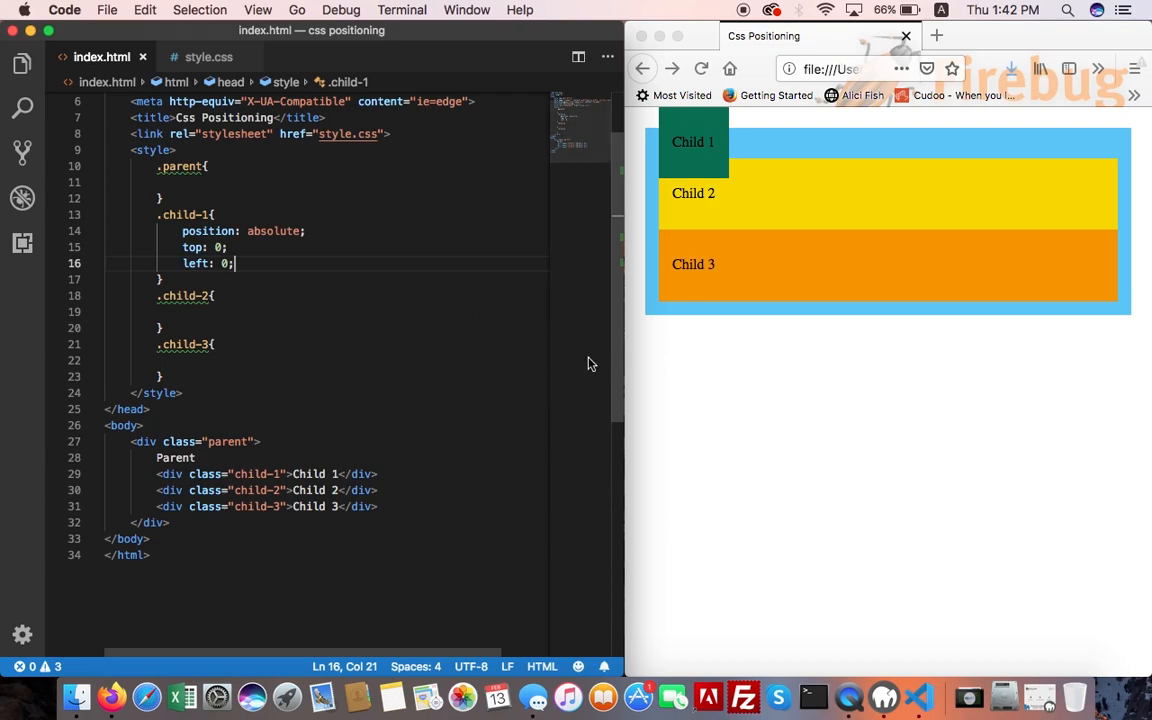
mouse_move(896, 398)
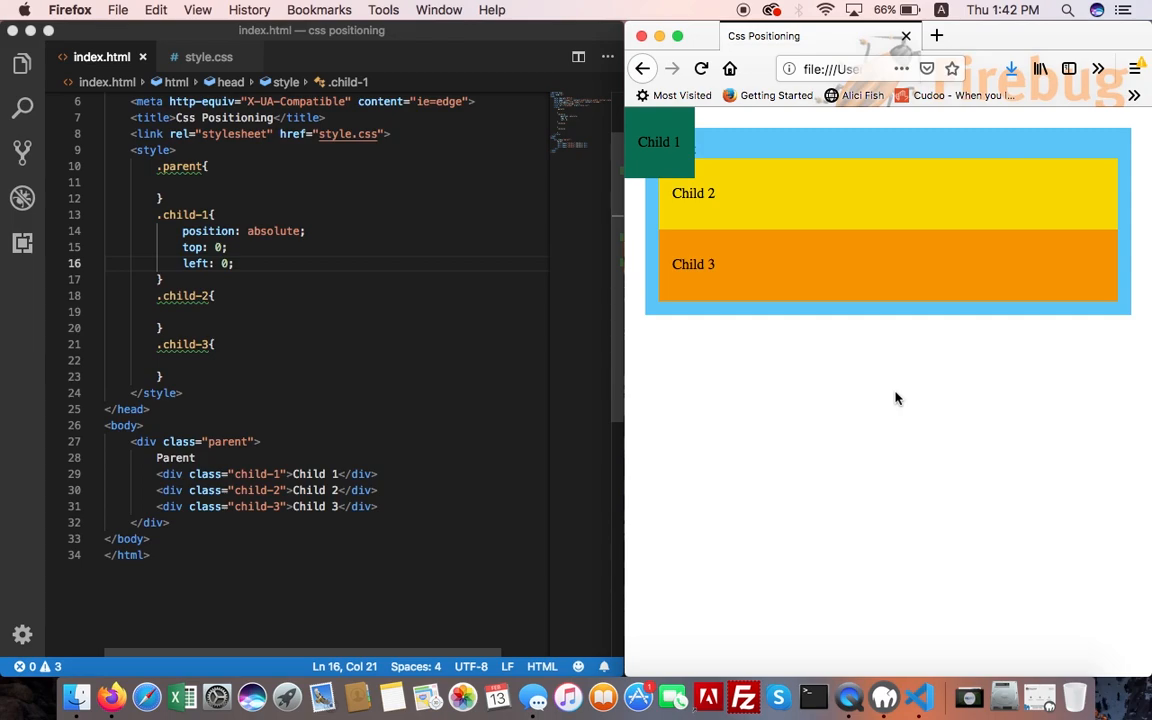
mouse_move(720, 214)
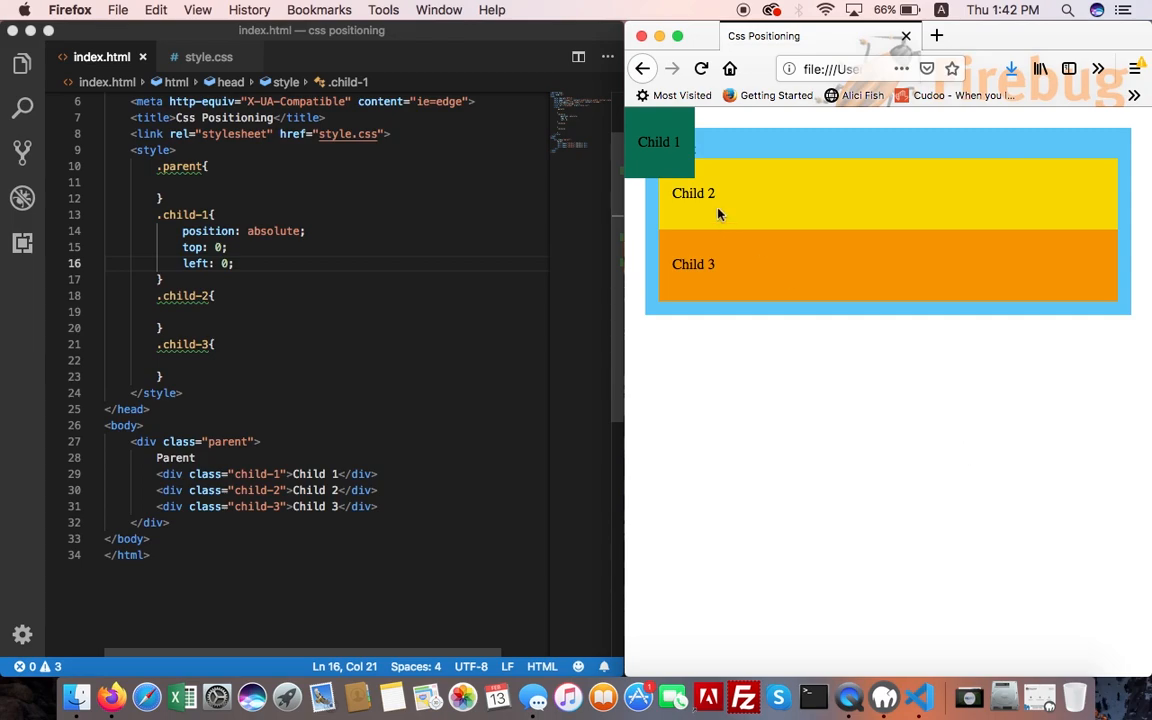
mouse_move(324, 280)
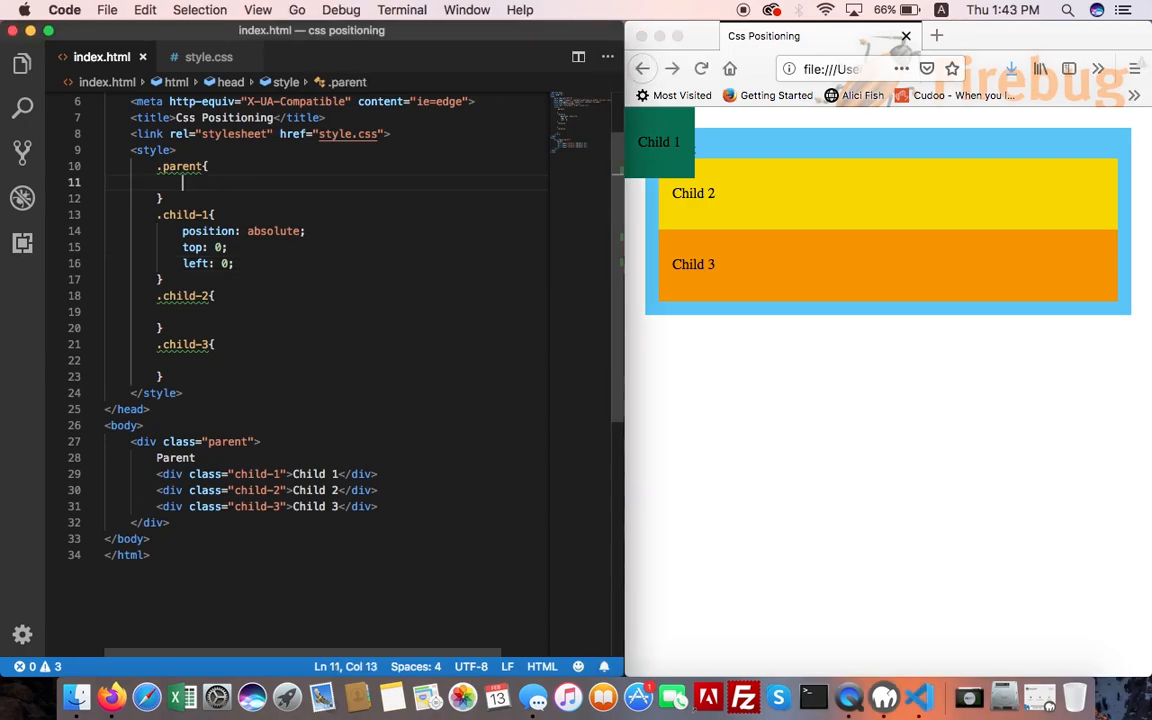
Step: Add 'position: relative;' to the .parent rule so Child 1 pins inside Parent
type("position: relative;")
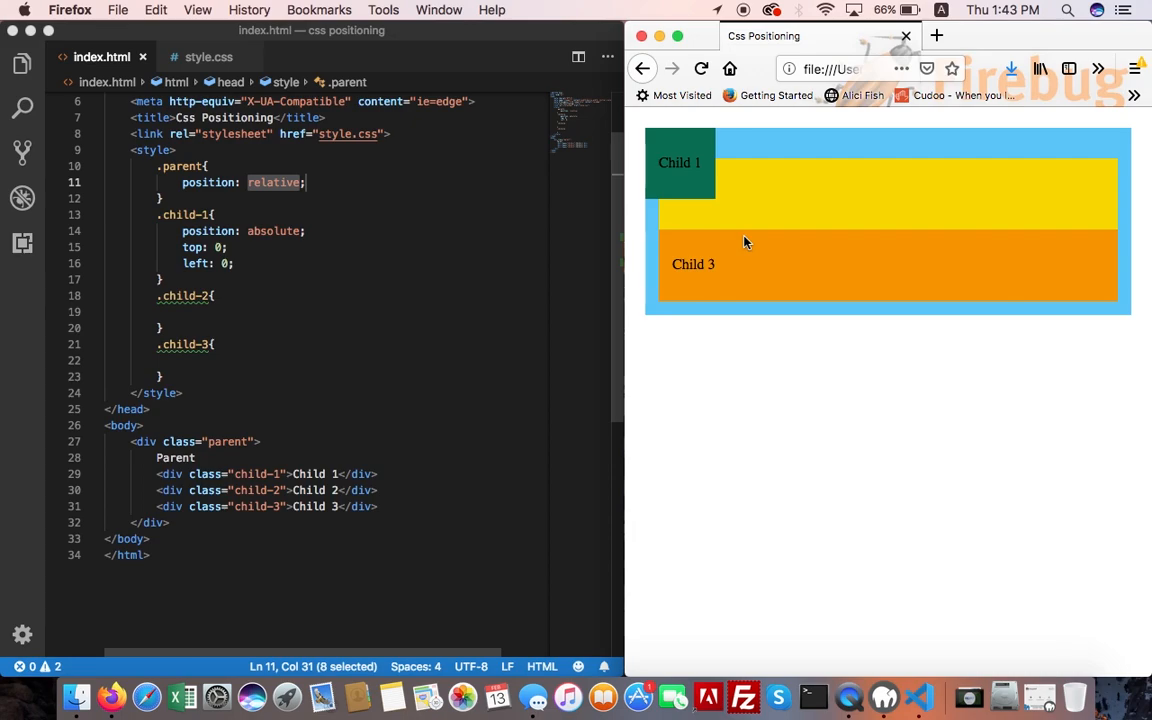
mouse_move(308, 248)
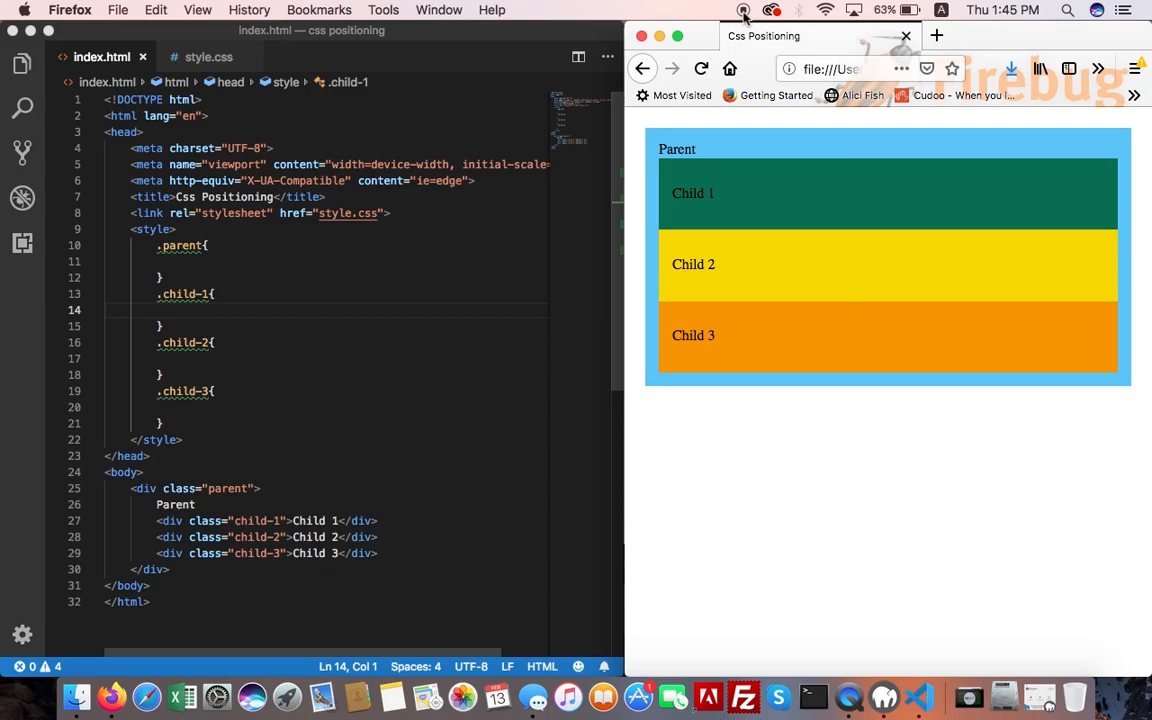
Step: Give .child-1 'position: fixed;' with 'top: 0;'
type("position: ;")
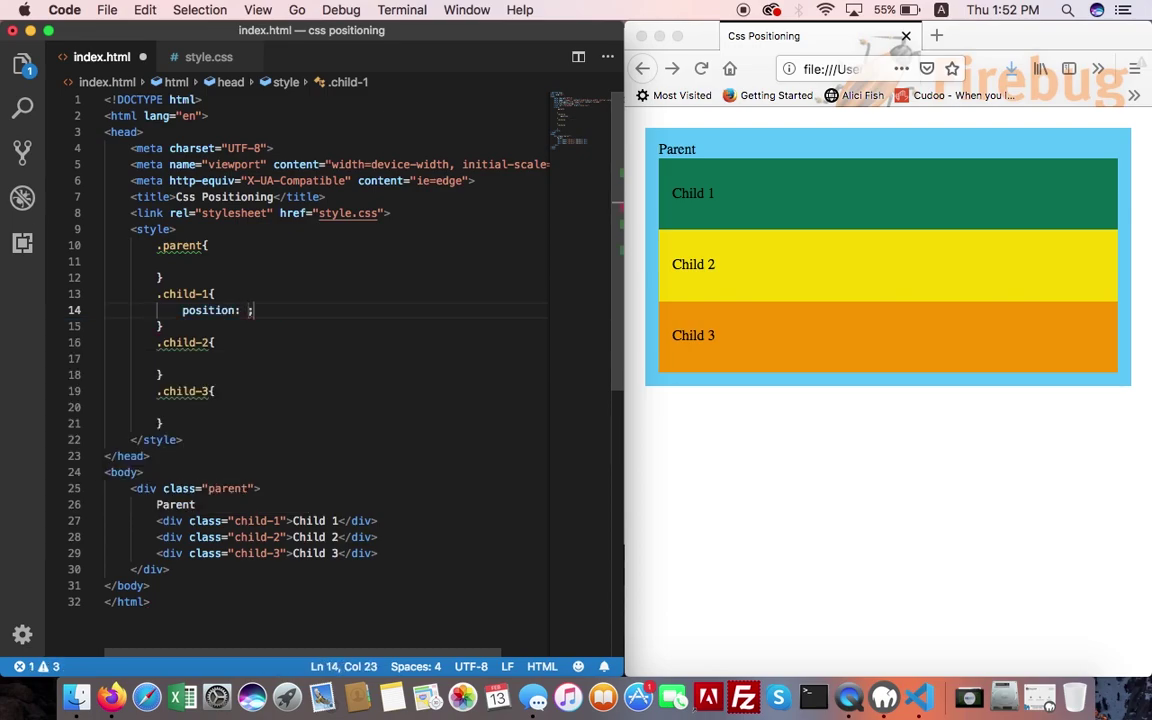
type("fixed")
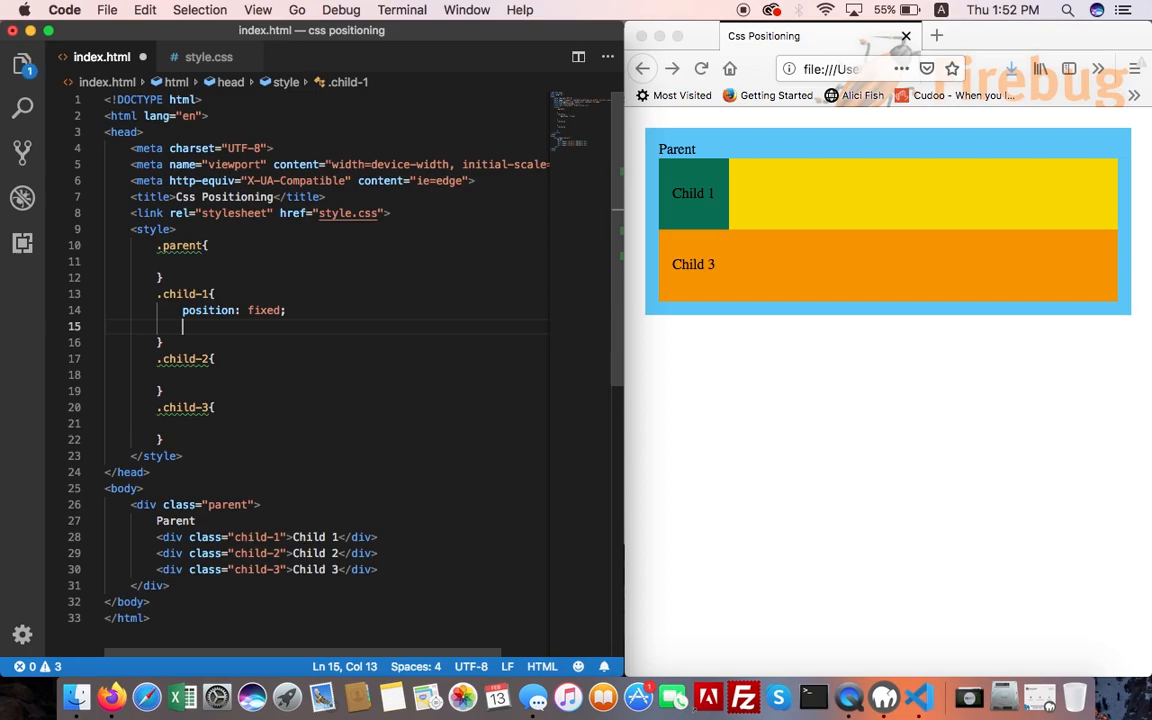
type("top:")
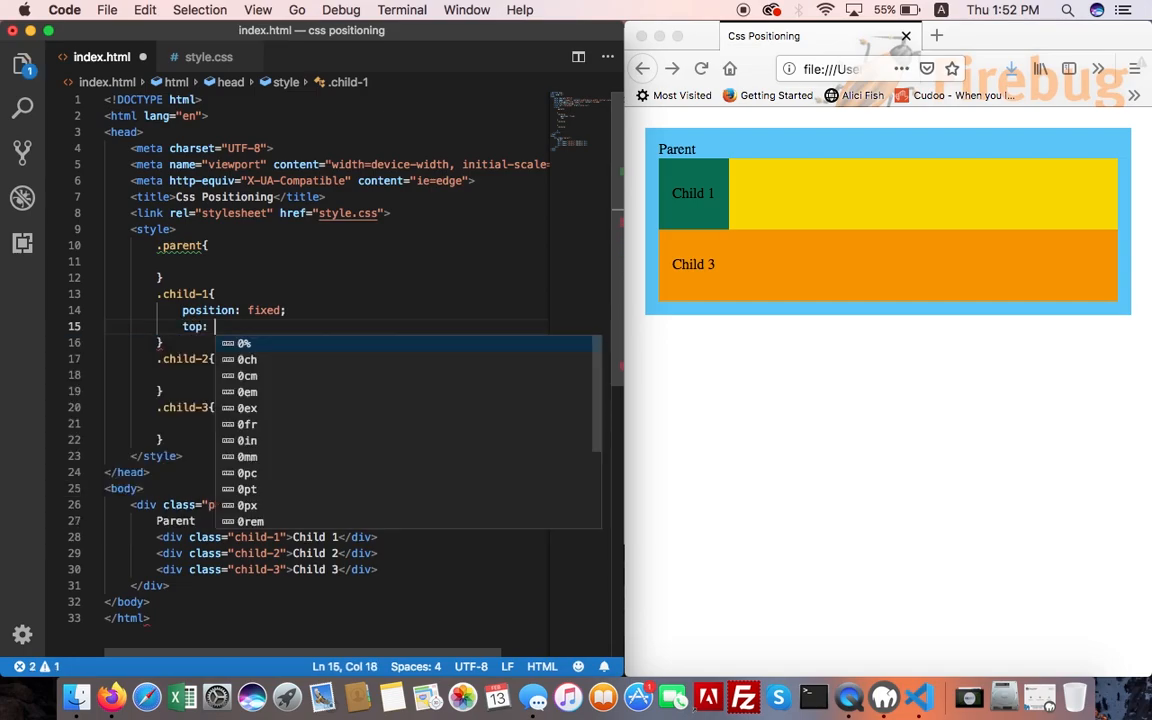
type("0;")
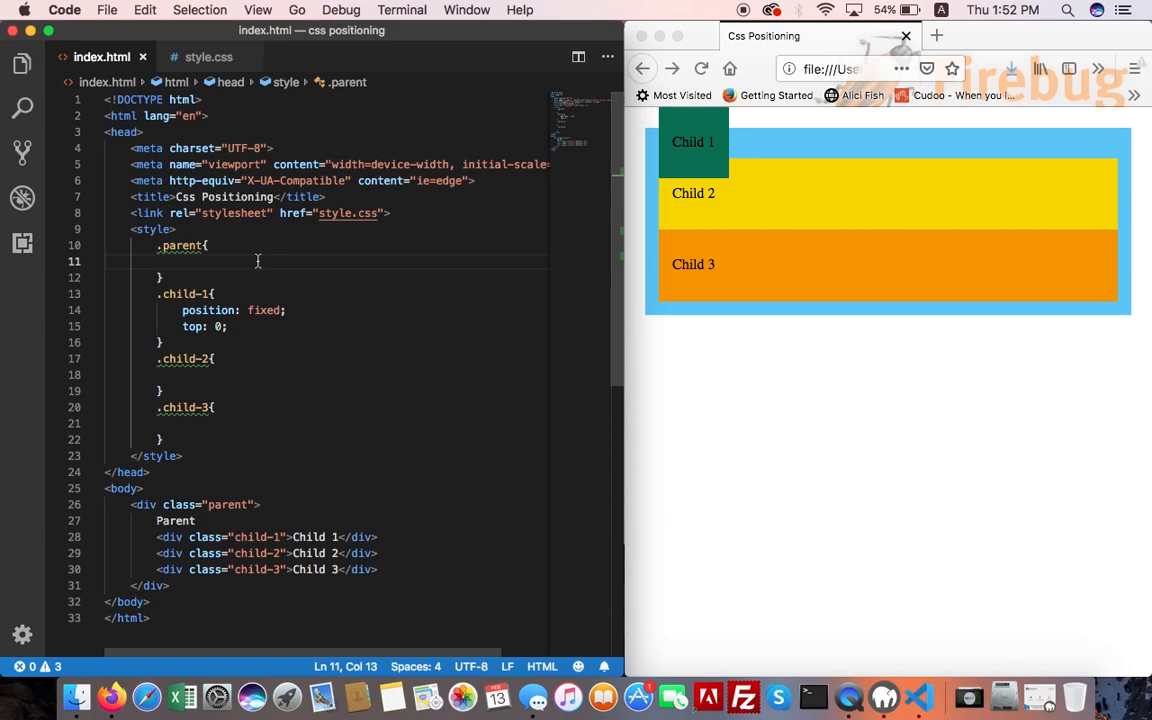
Step: Set the .parent rule's height to 100vh so it fills the viewport
type("heigh")
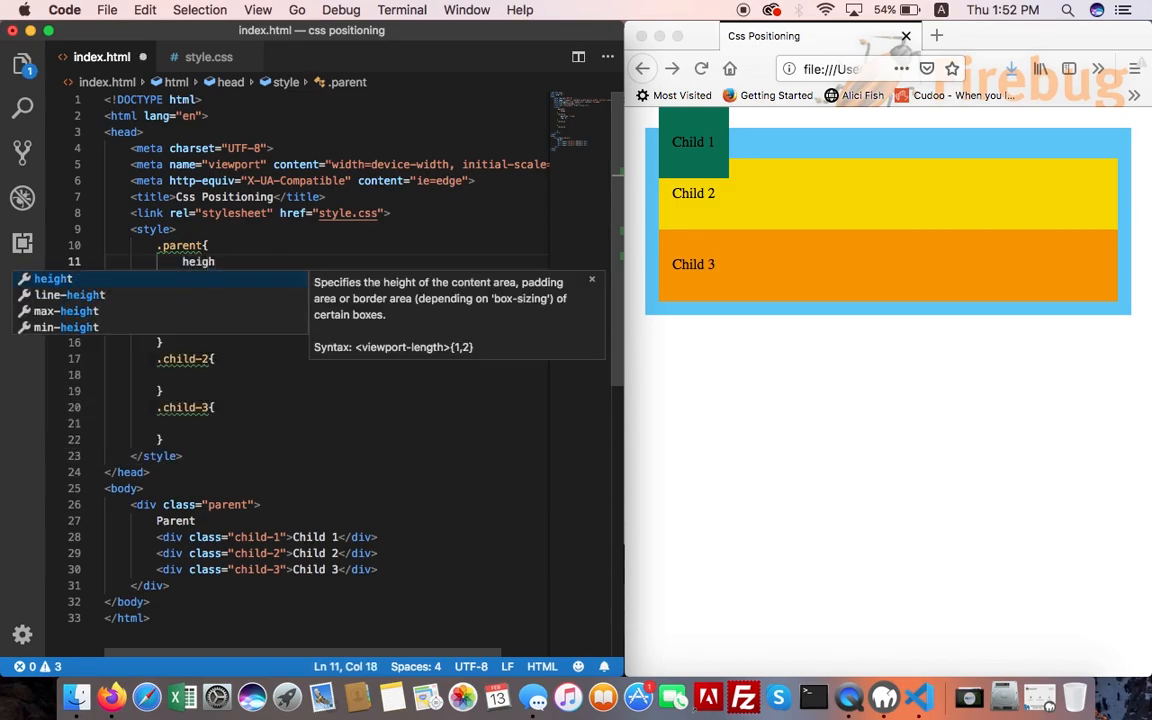
type("height: 100")
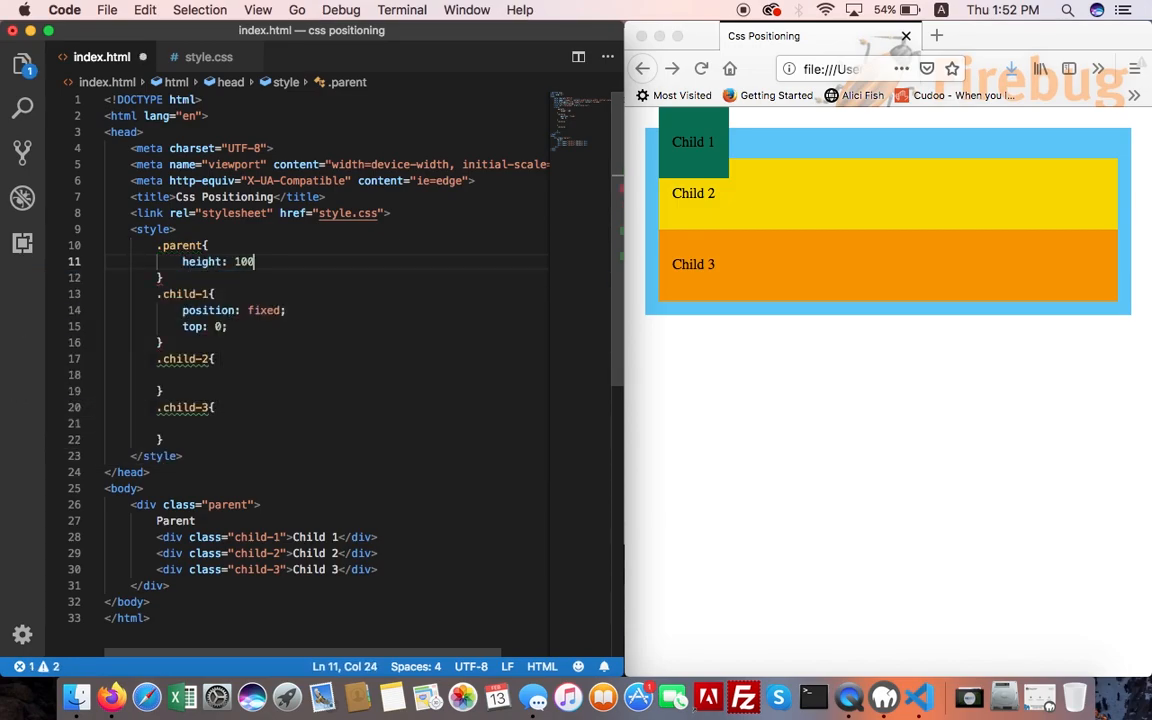
type("vh;")
left_click(326, 326)
type("lef")
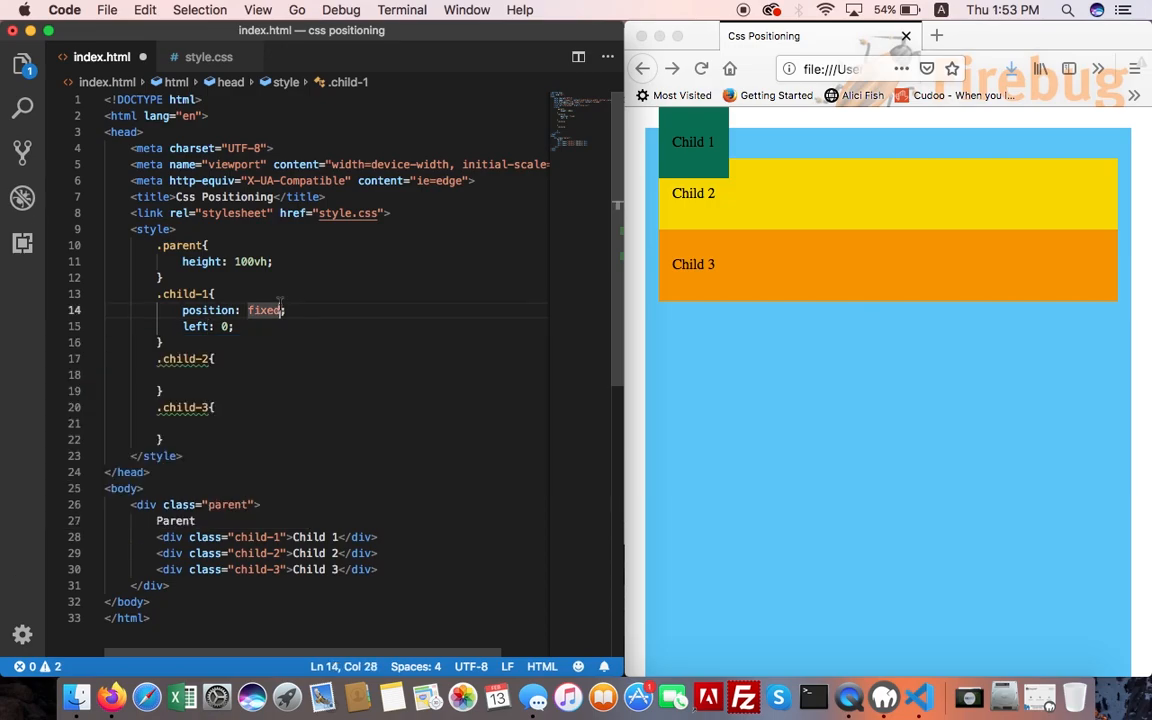
Step: Change .child-1's left: 0 to 'right: 0', pinning Child 1 to the right edge
left_click(838, 400)
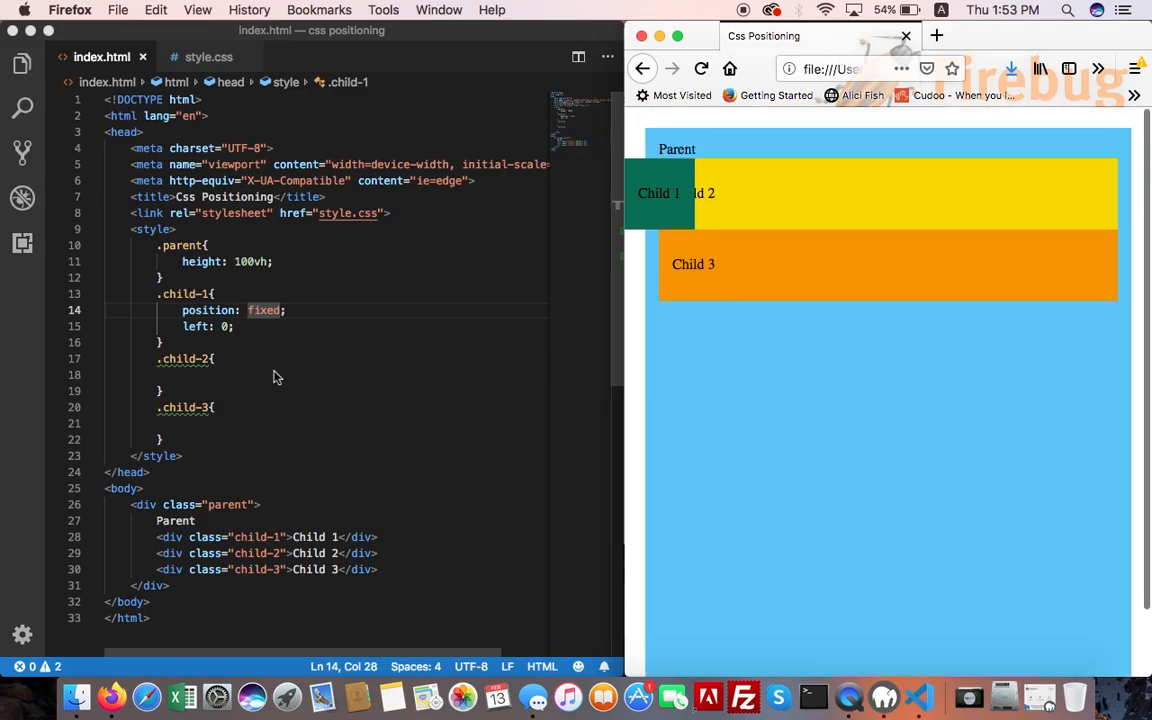
double_click(196, 328)
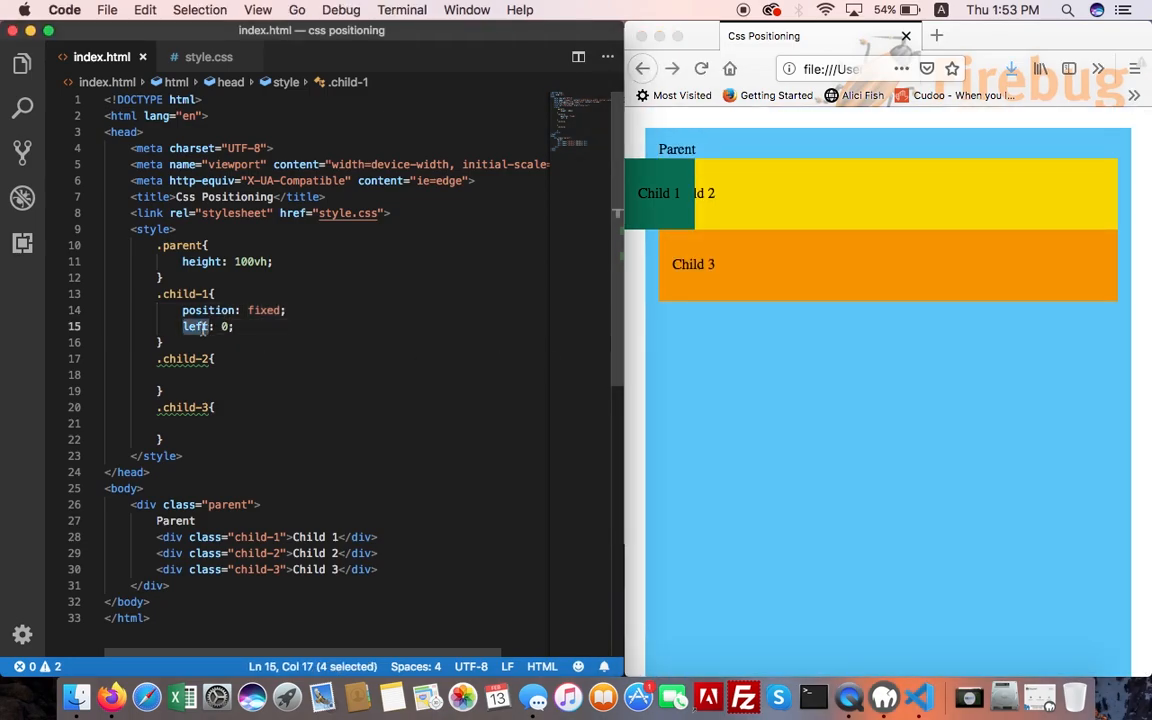
type("right")
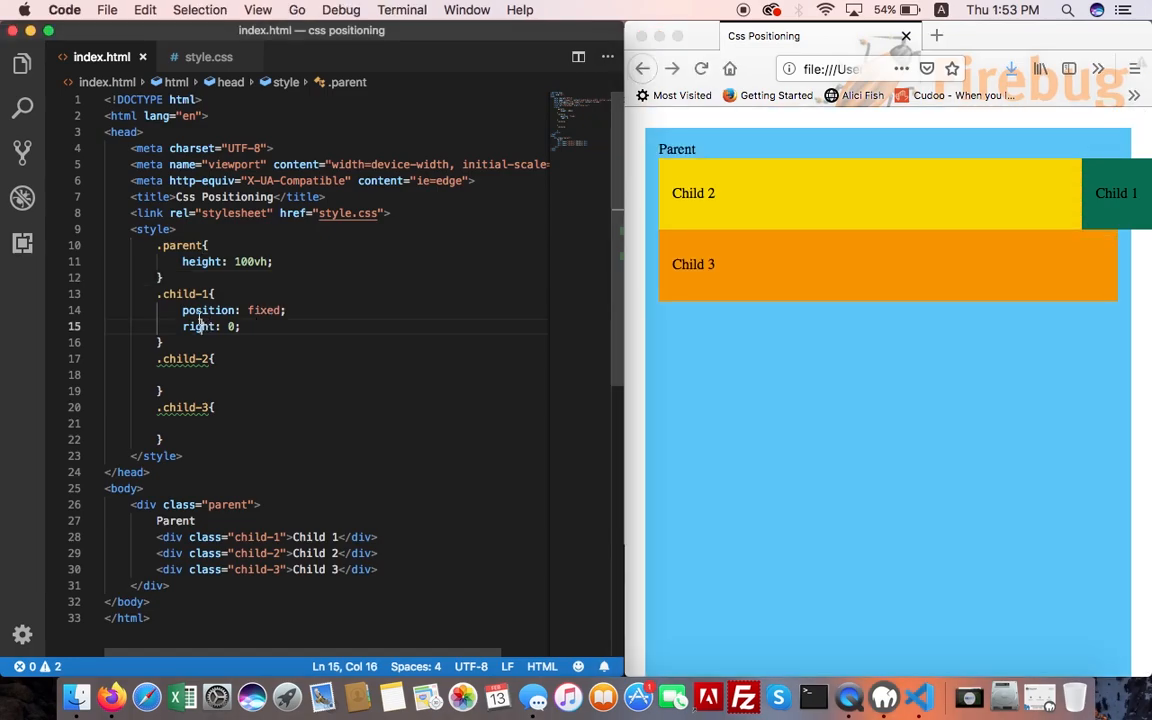
Step: Switch the offset to 'bottom: 0', then back to 'top: 0'
double_click(200, 326)
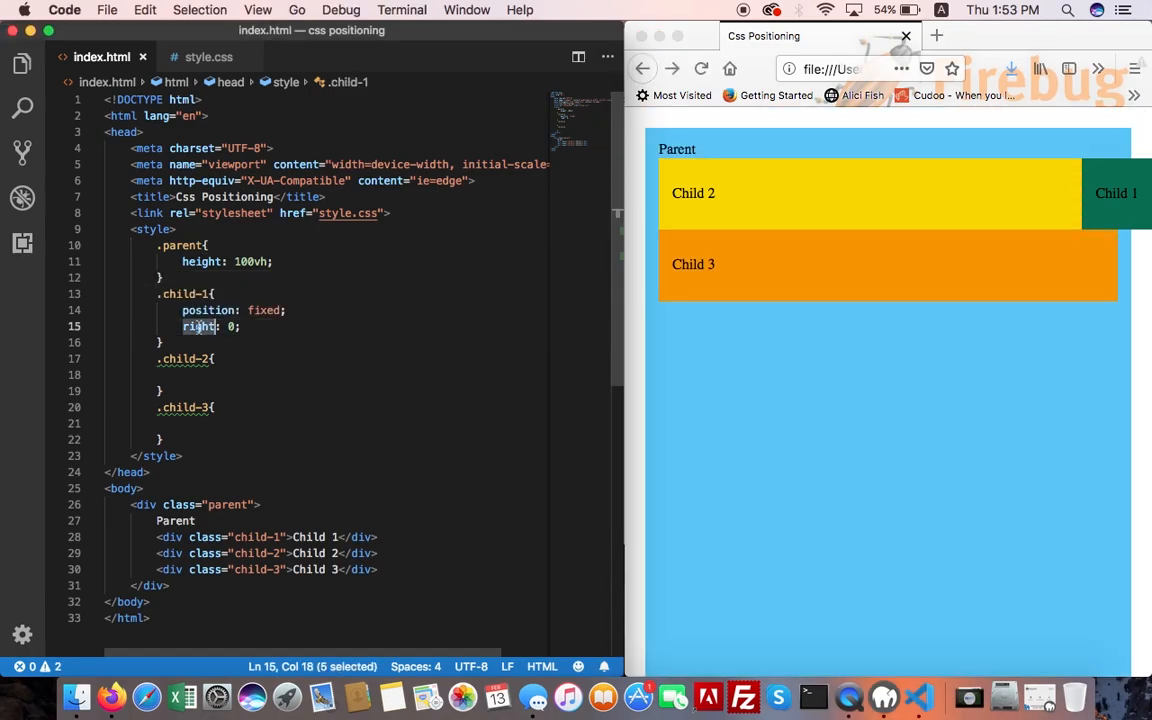
type("bottom")
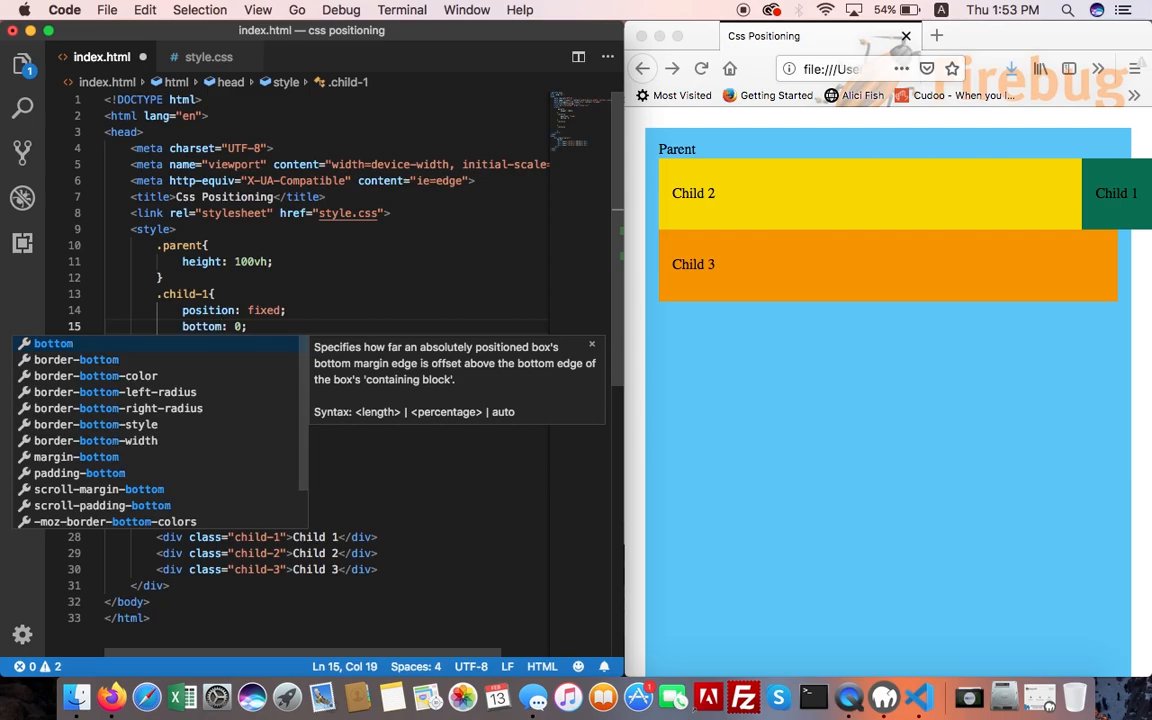
left_click(264, 310)
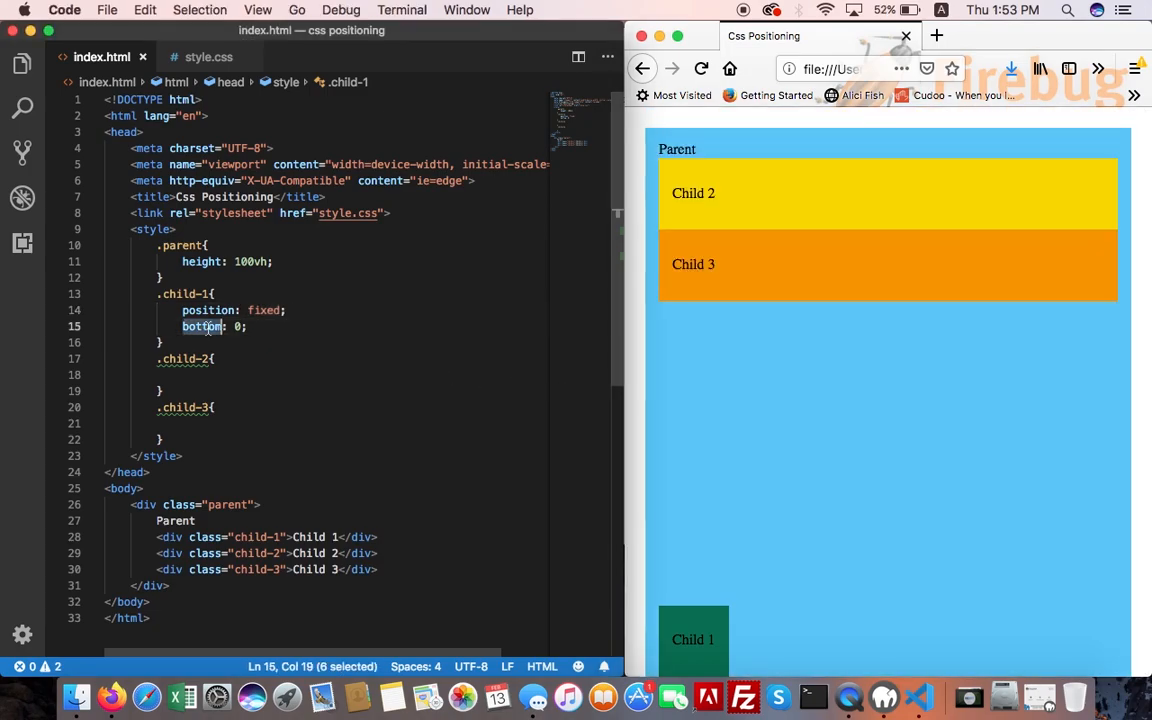
type("top")
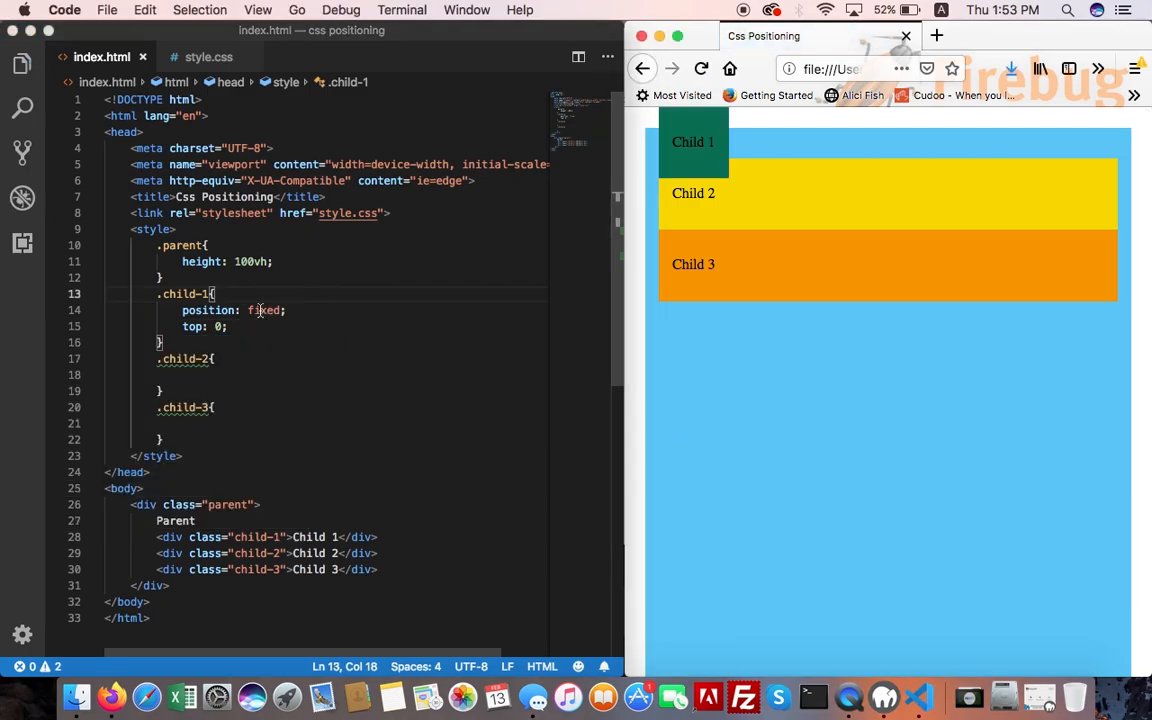
Step: Change .child-1 to 'position: absolute' and scroll the Firefox page to watch Child 1 scroll away
type("abo")
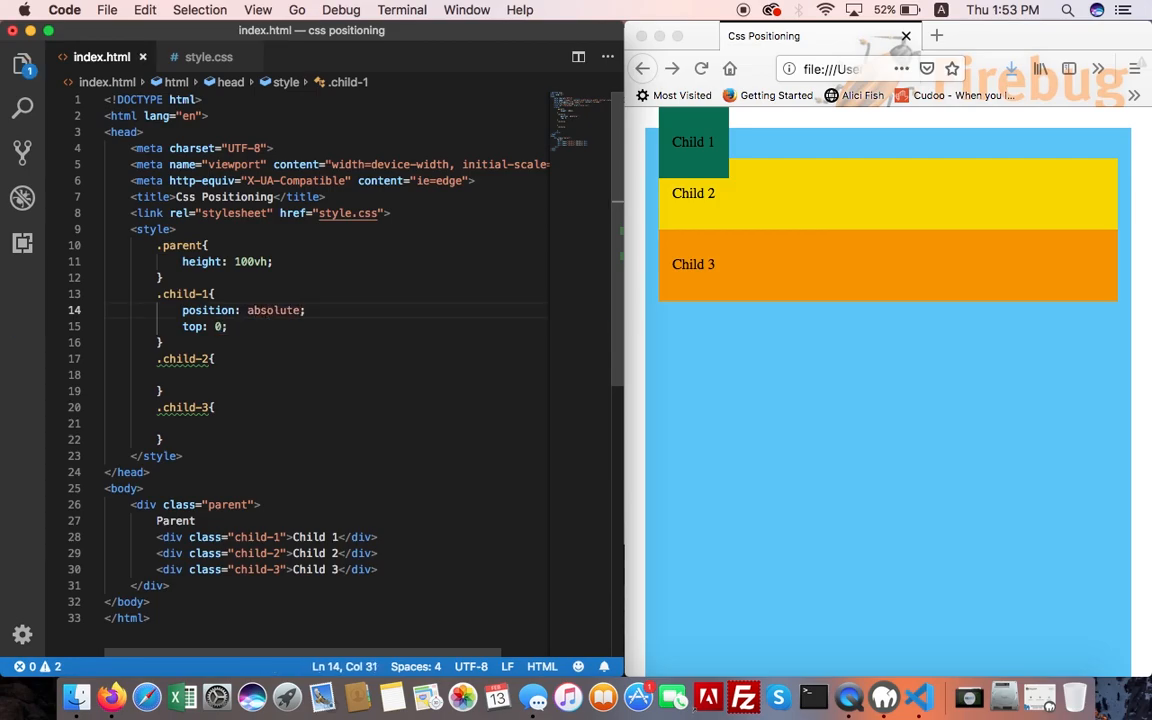
left_click(808, 388)
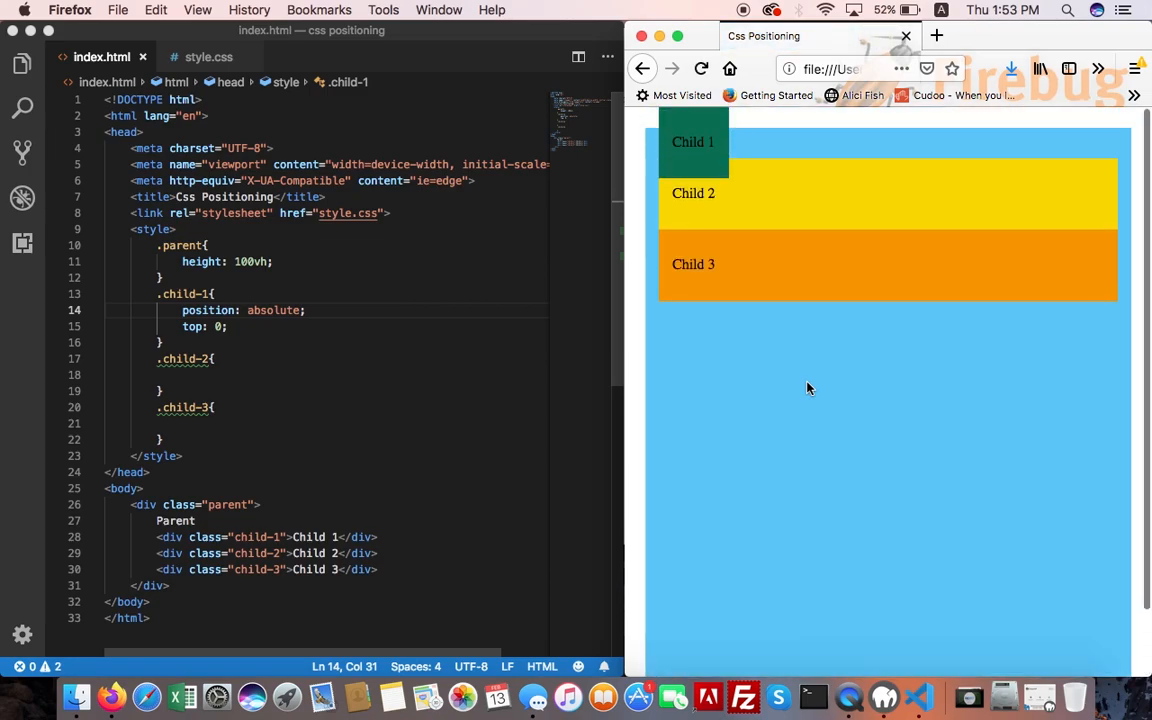
scroll("down", 3)
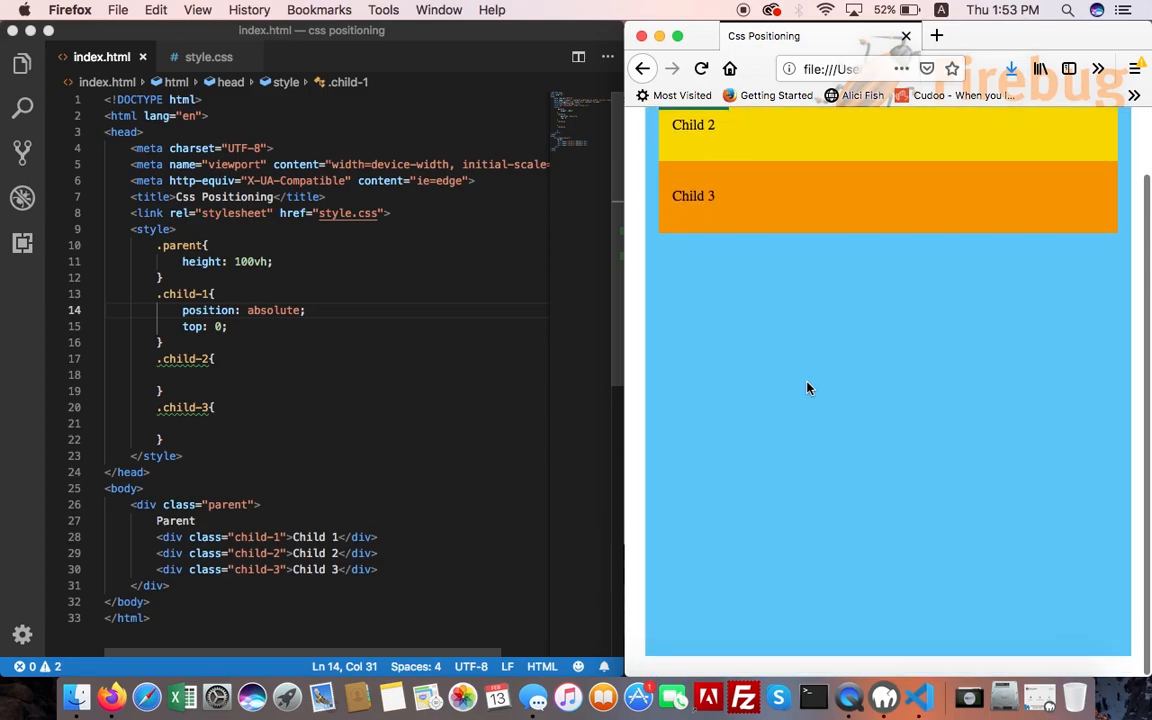